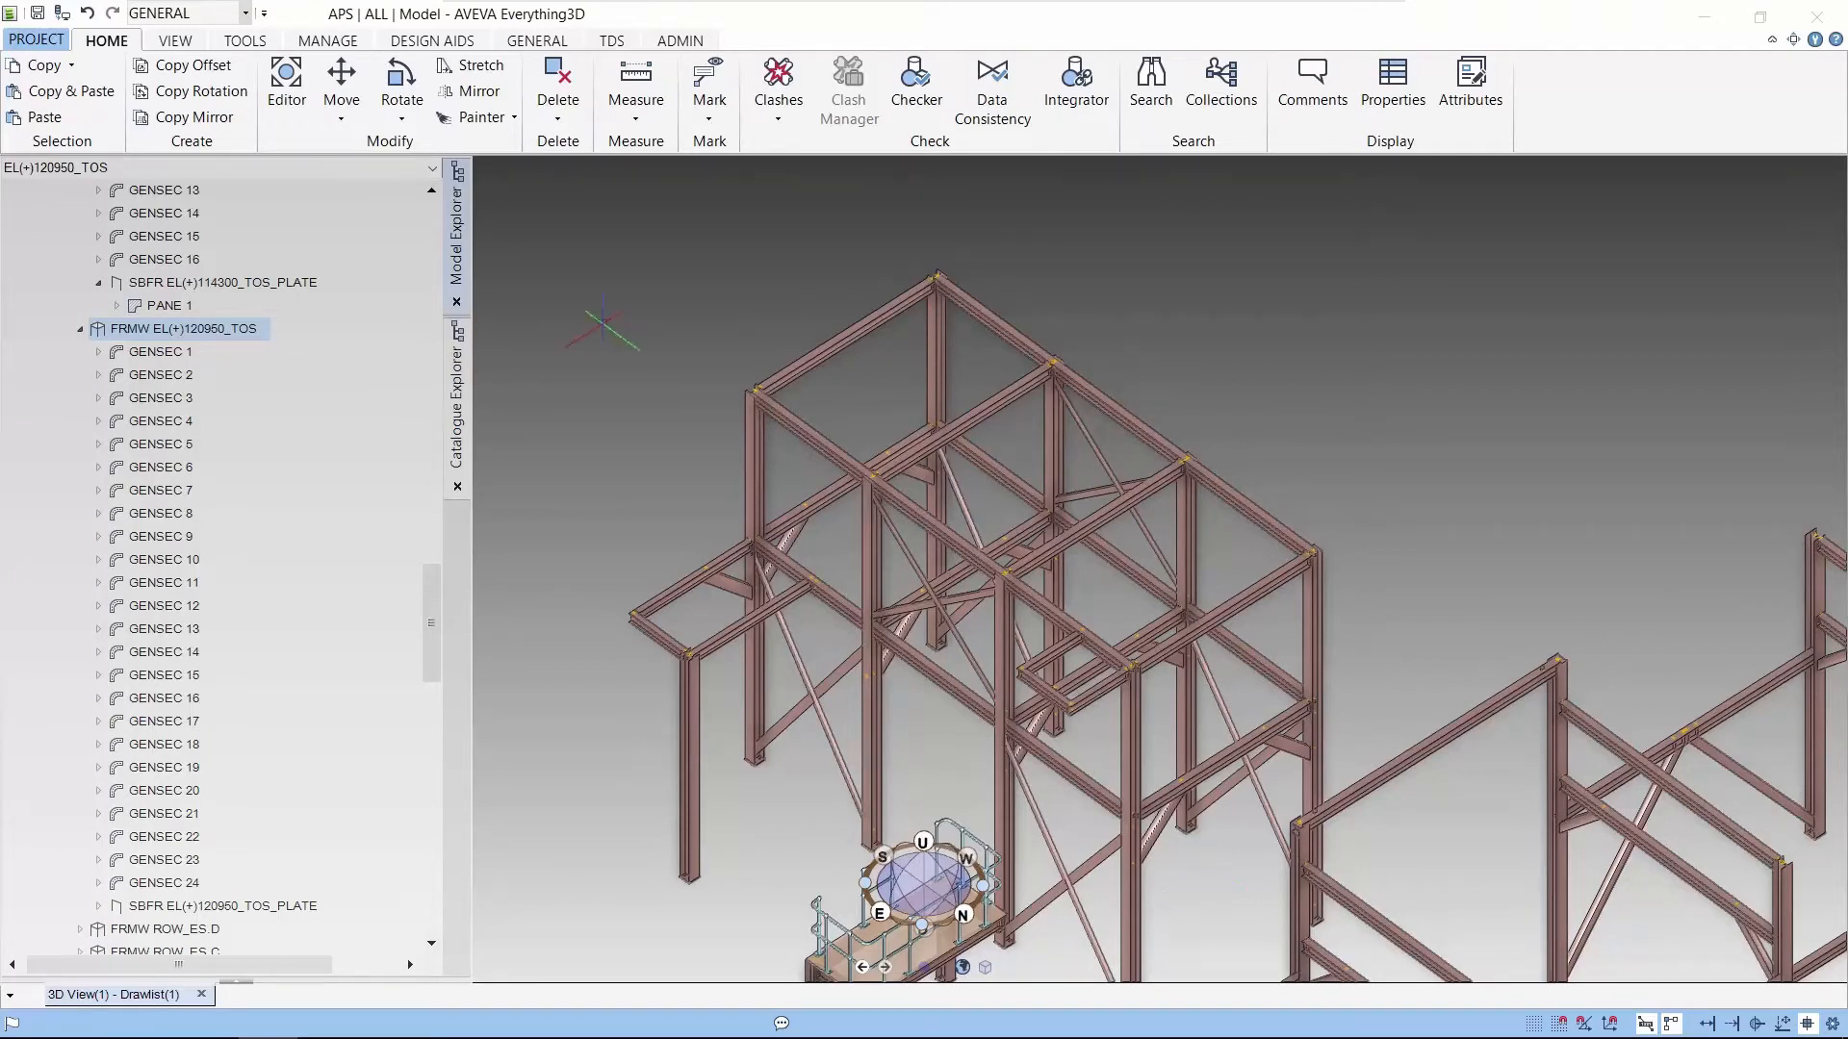
- Switch the active discipline from General to STRUCTURES via the quick access toolbar
{"action": "left_click", "coordinate": [243, 12]}
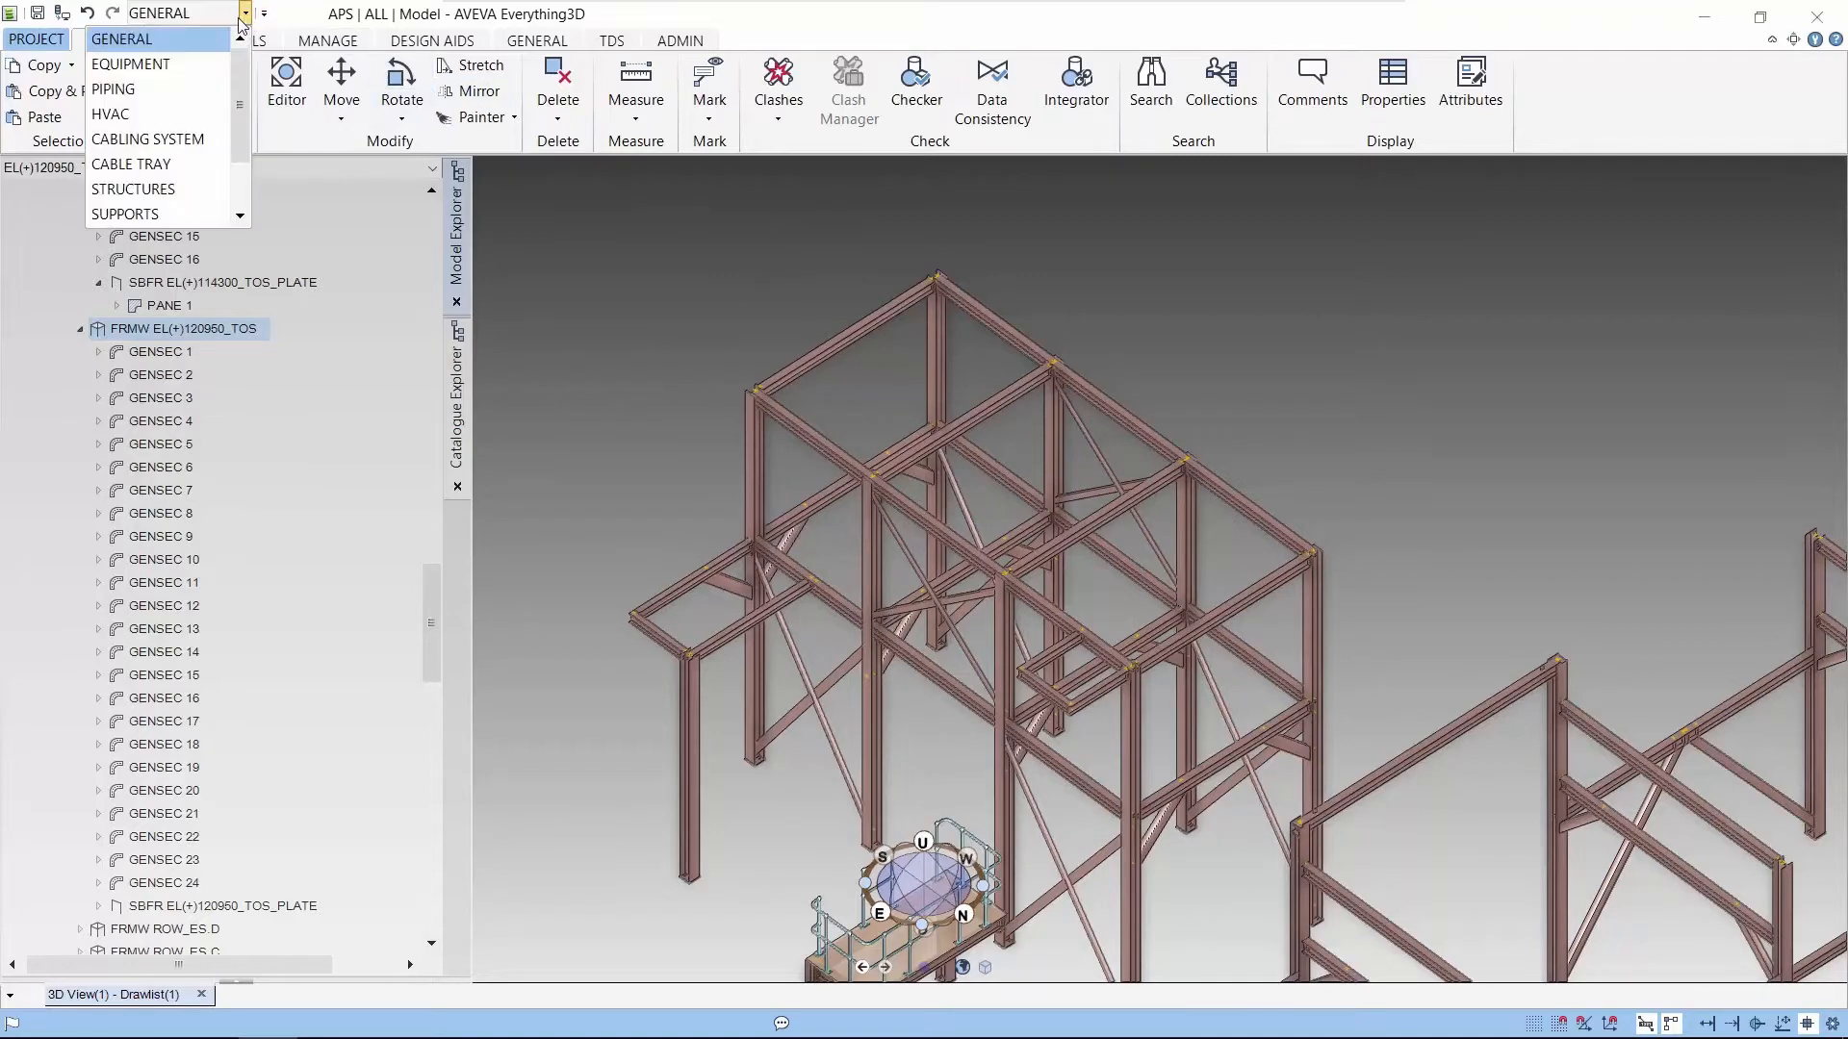
{"action": "left_click", "coordinate": [133, 189]}
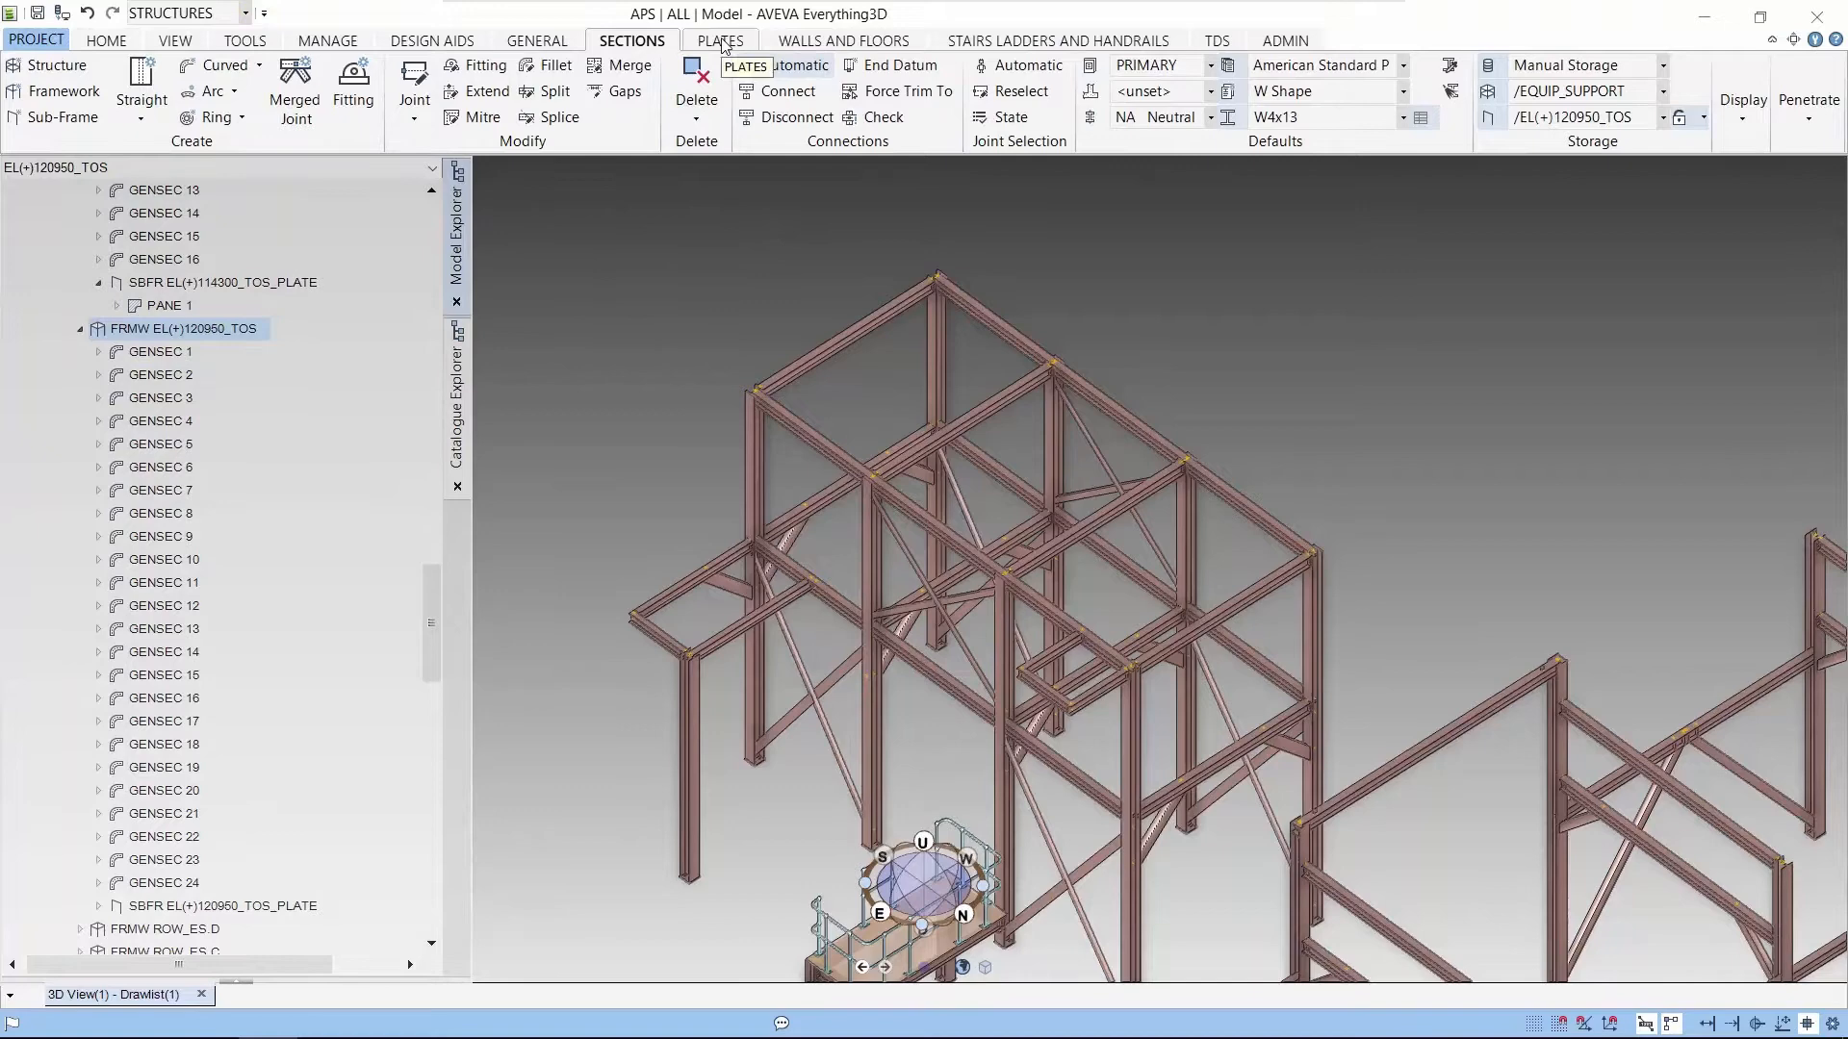
- Set the plate defaults to Standard Plate Spec with 10mm thickness on the Plates tab
{"action": "left_click", "coordinate": [720, 41]}
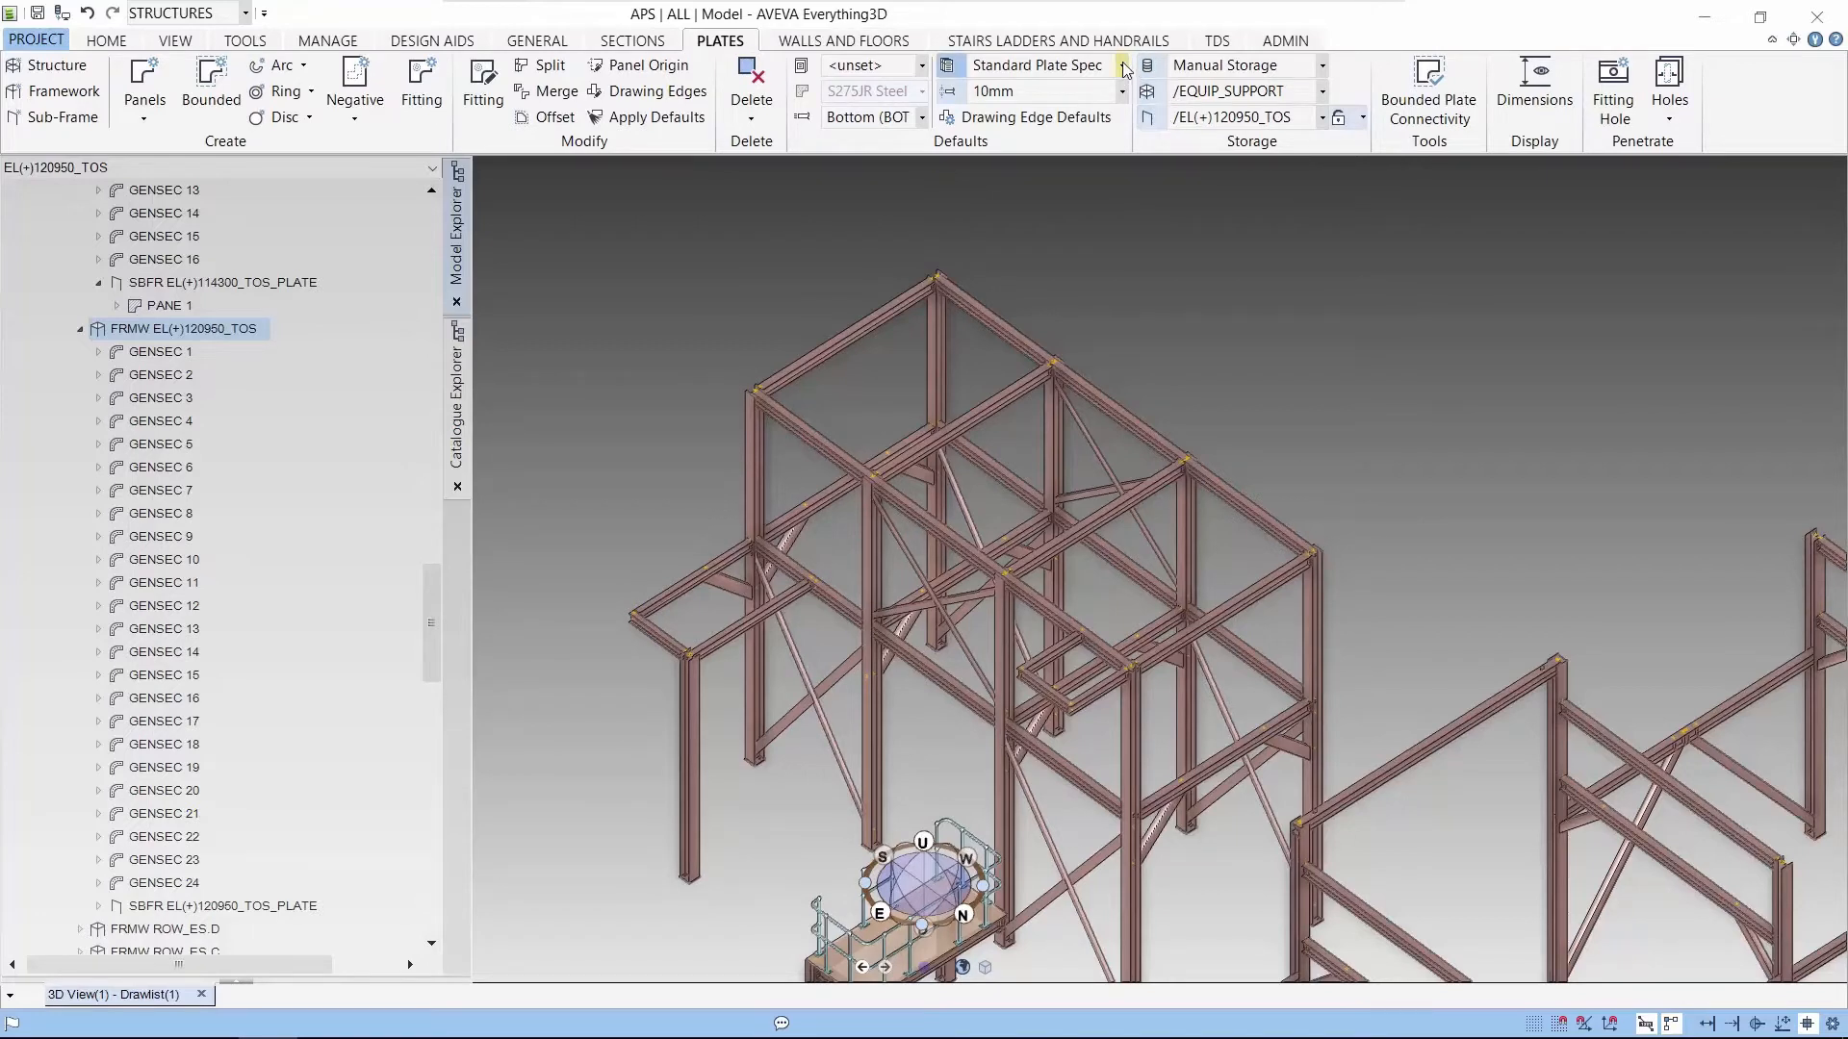
{"action": "left_click", "coordinate": [1122, 65]}
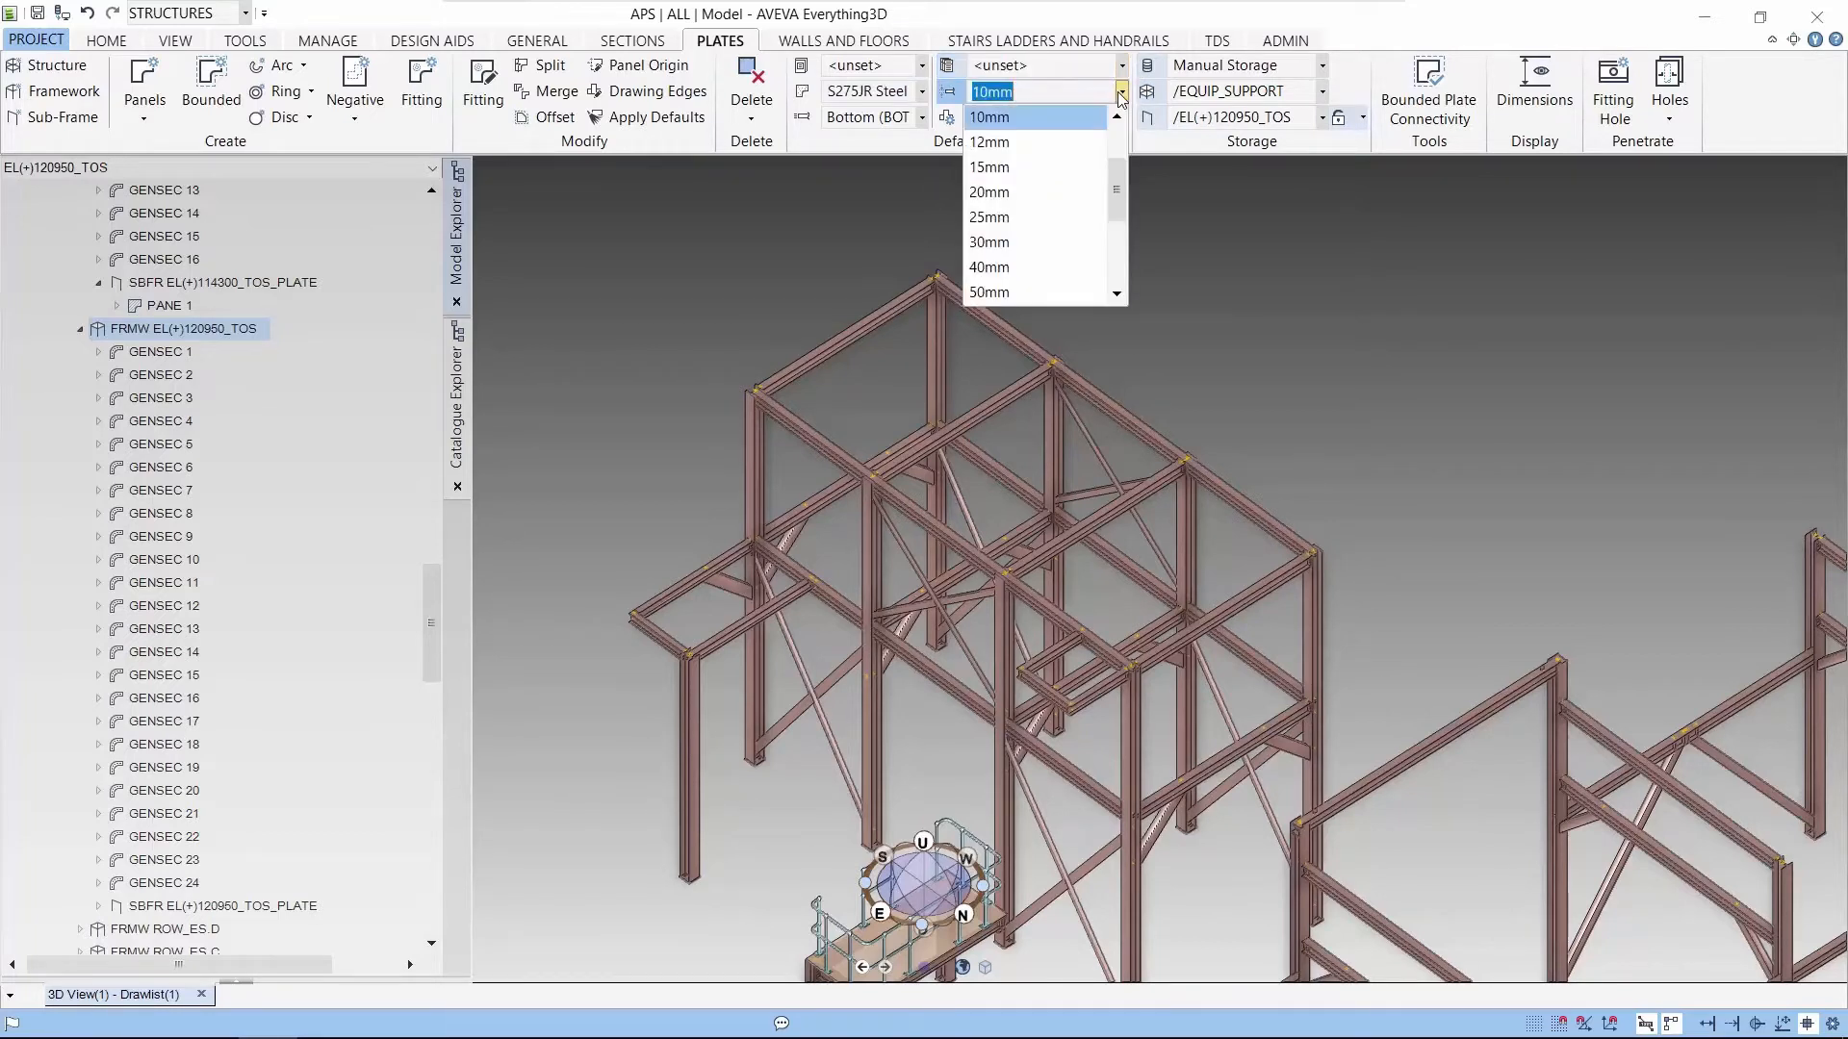
{"action": "left_click", "coordinate": [1118, 65]}
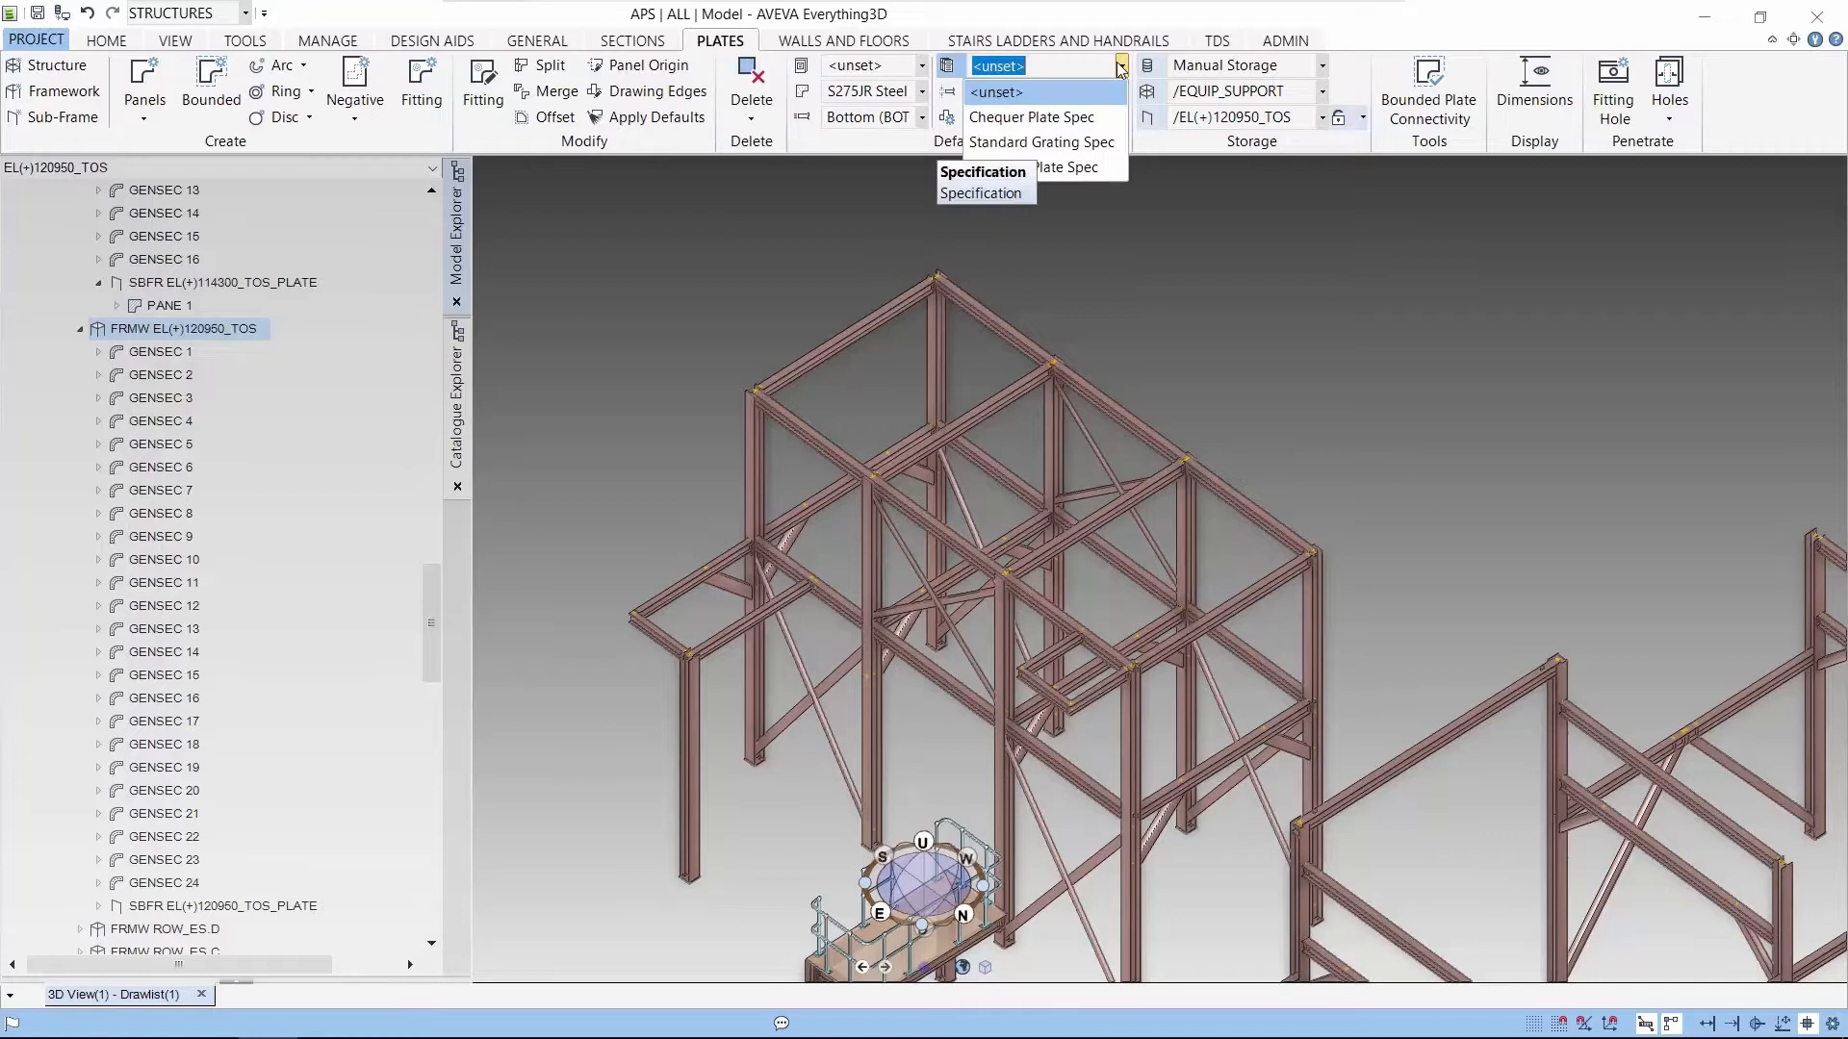
{"action": "left_click", "coordinate": [1064, 166]}
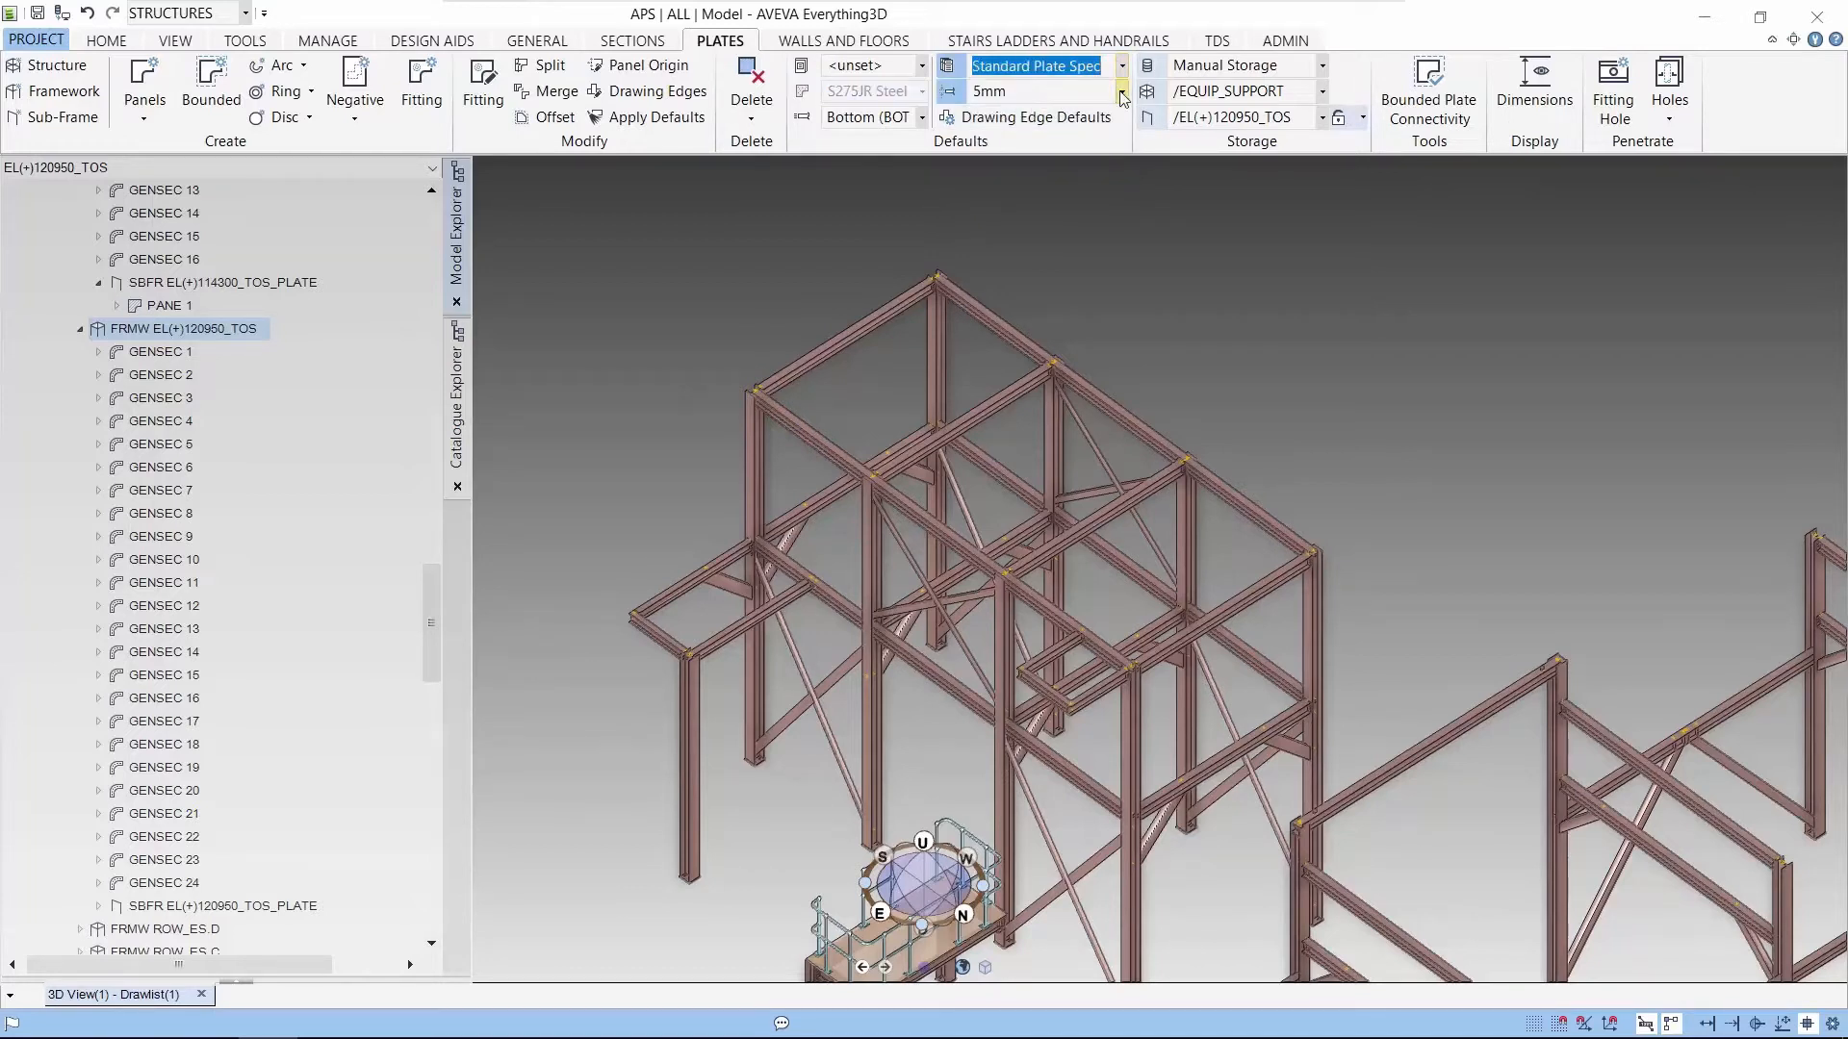
{"action": "left_click", "coordinate": [1118, 92]}
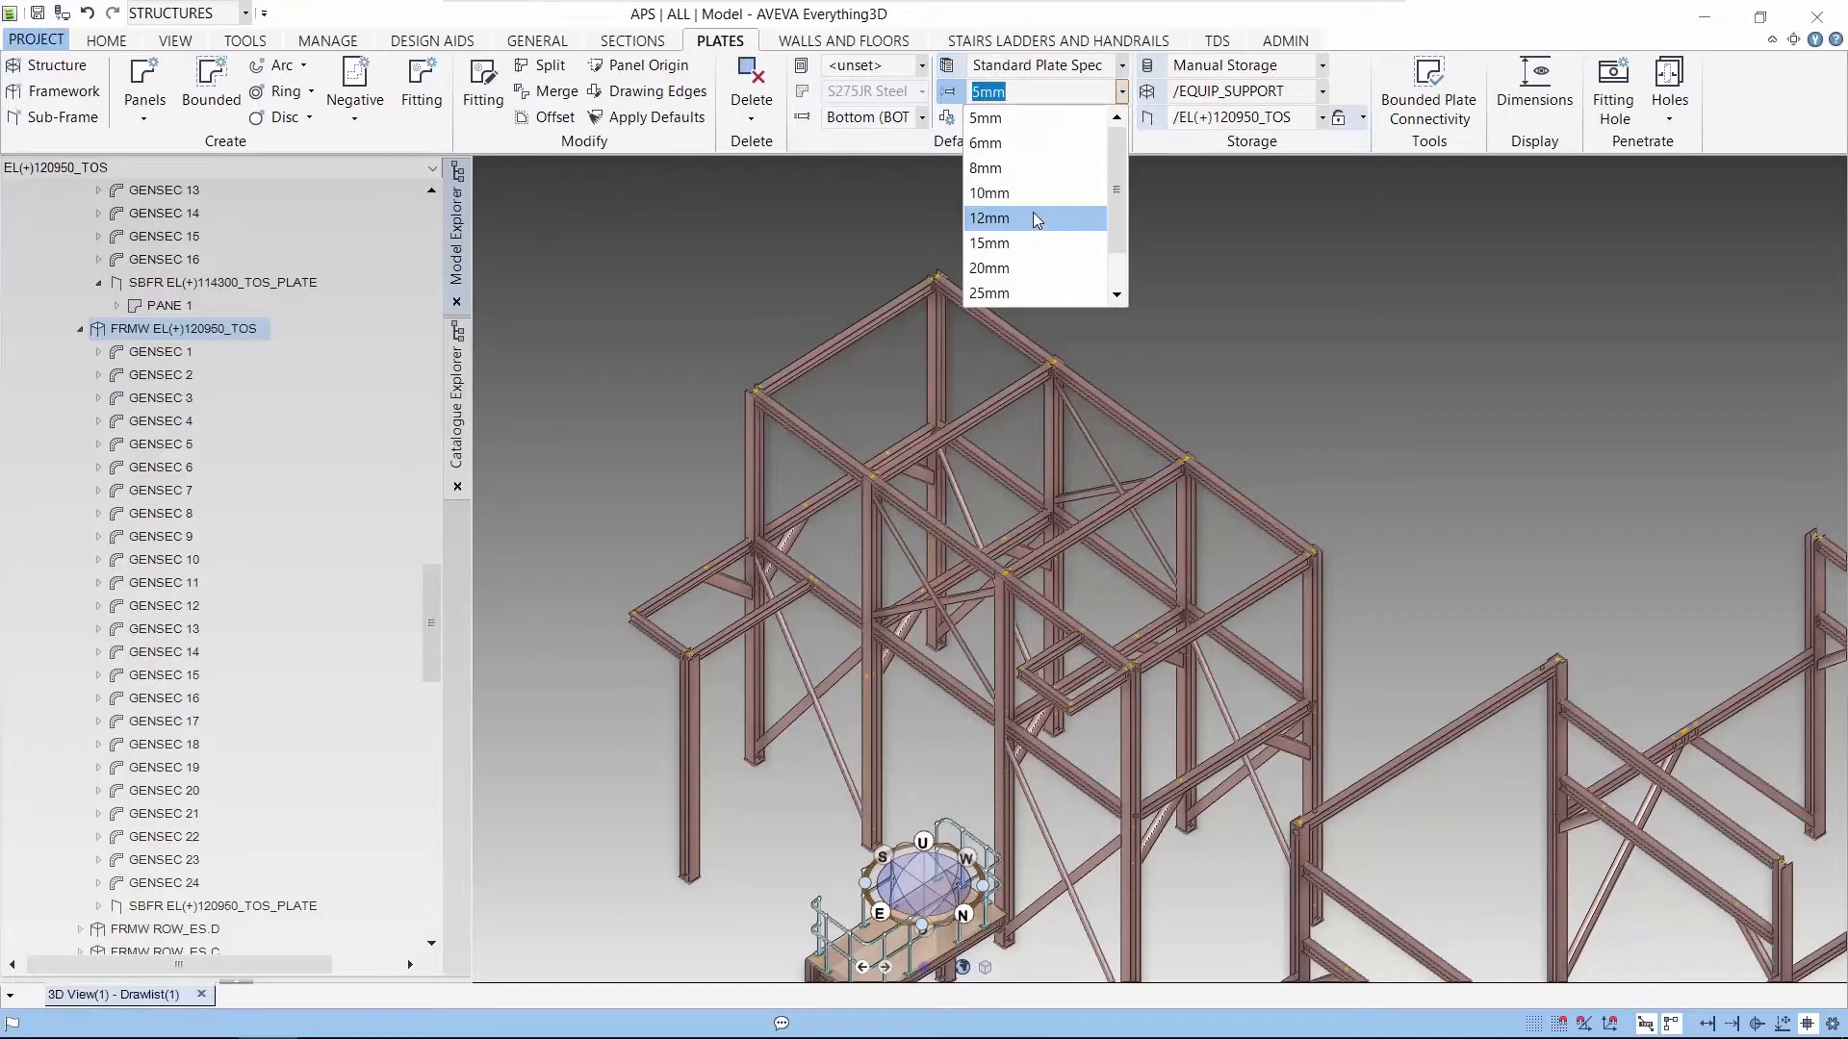
{"action": "left_click", "coordinate": [985, 193]}
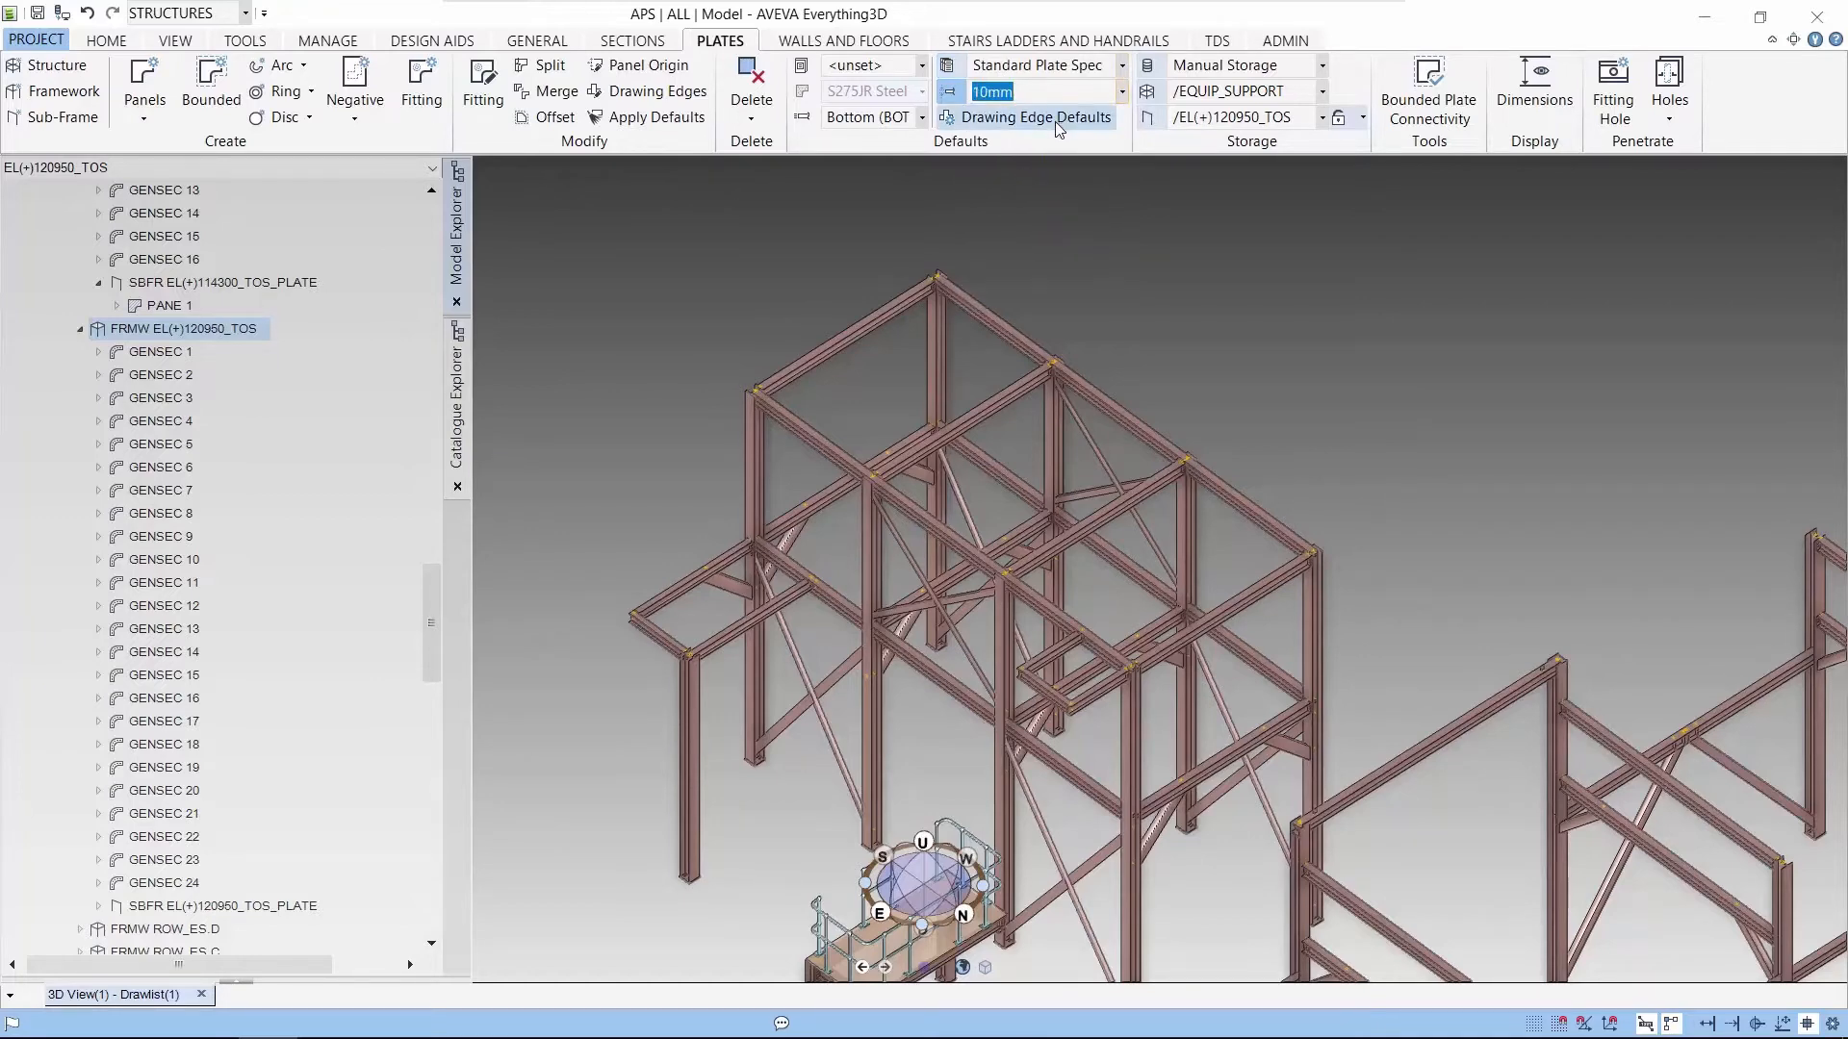
{"action": "mouse_move", "coordinate": [1057, 121]}
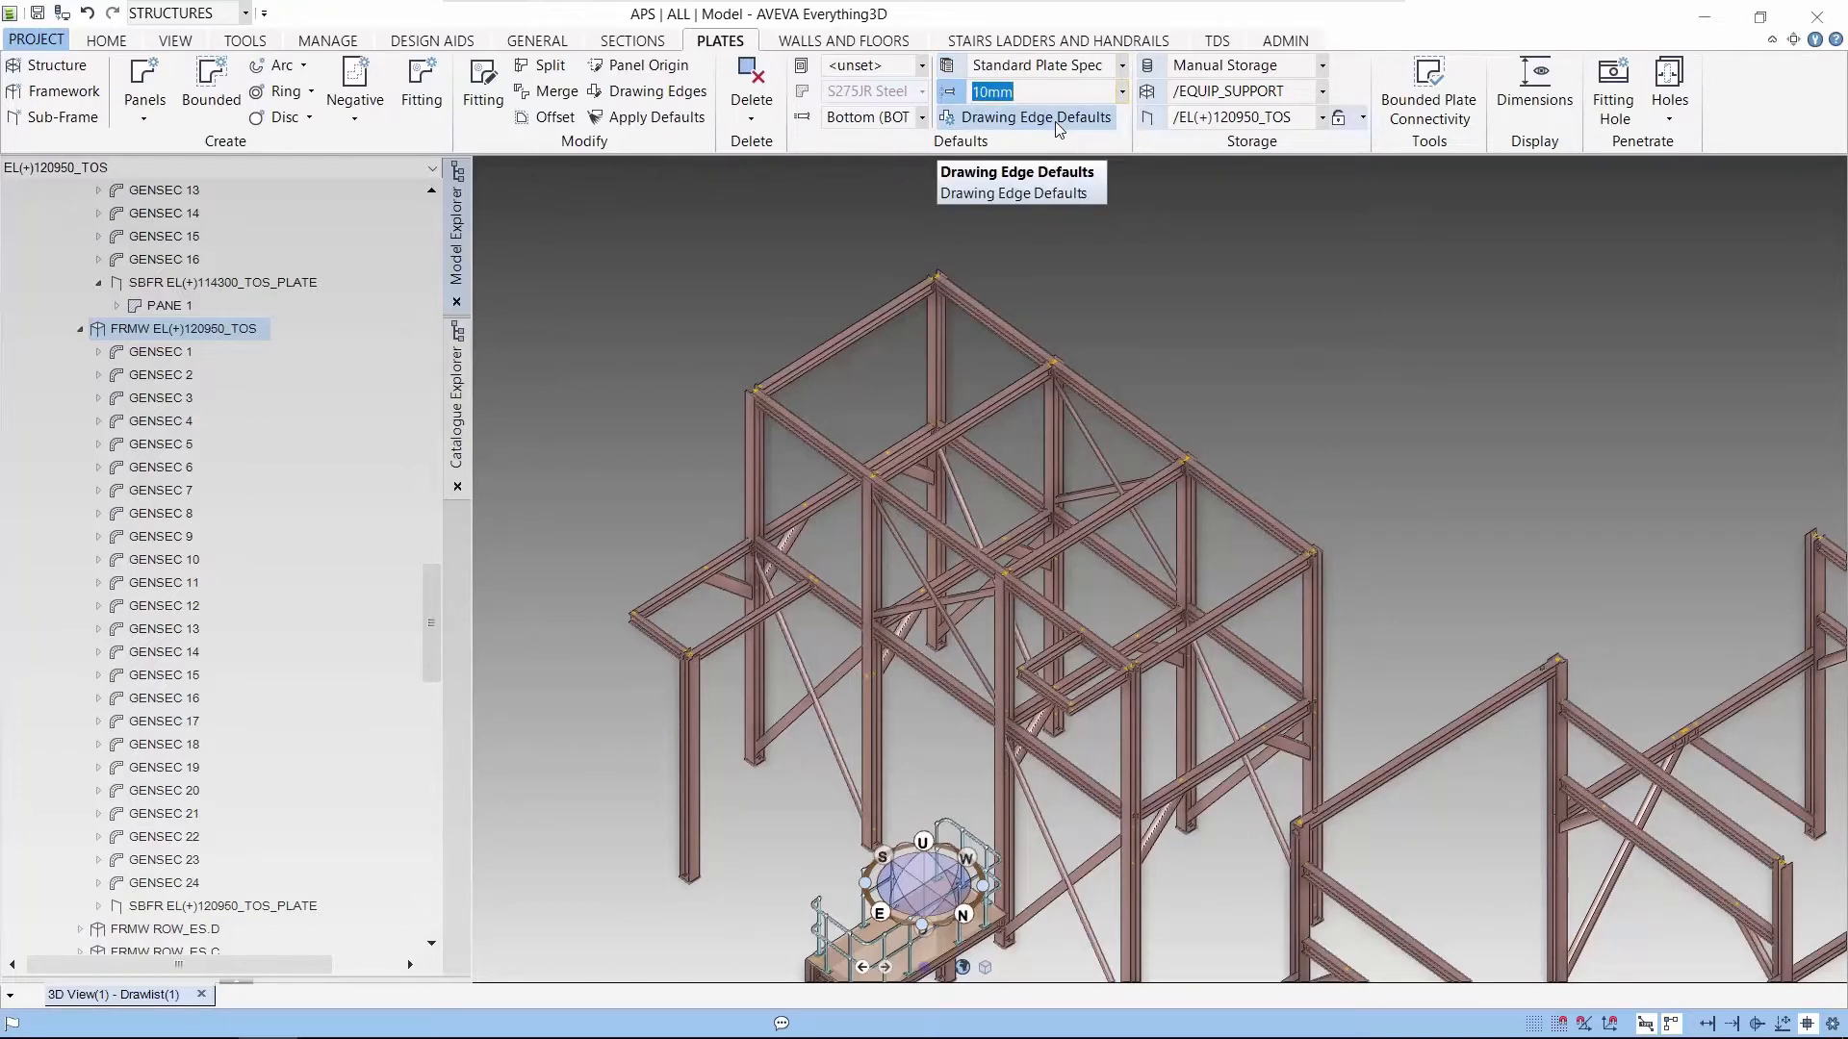
{"action": "left_click", "coordinate": [1036, 117]}
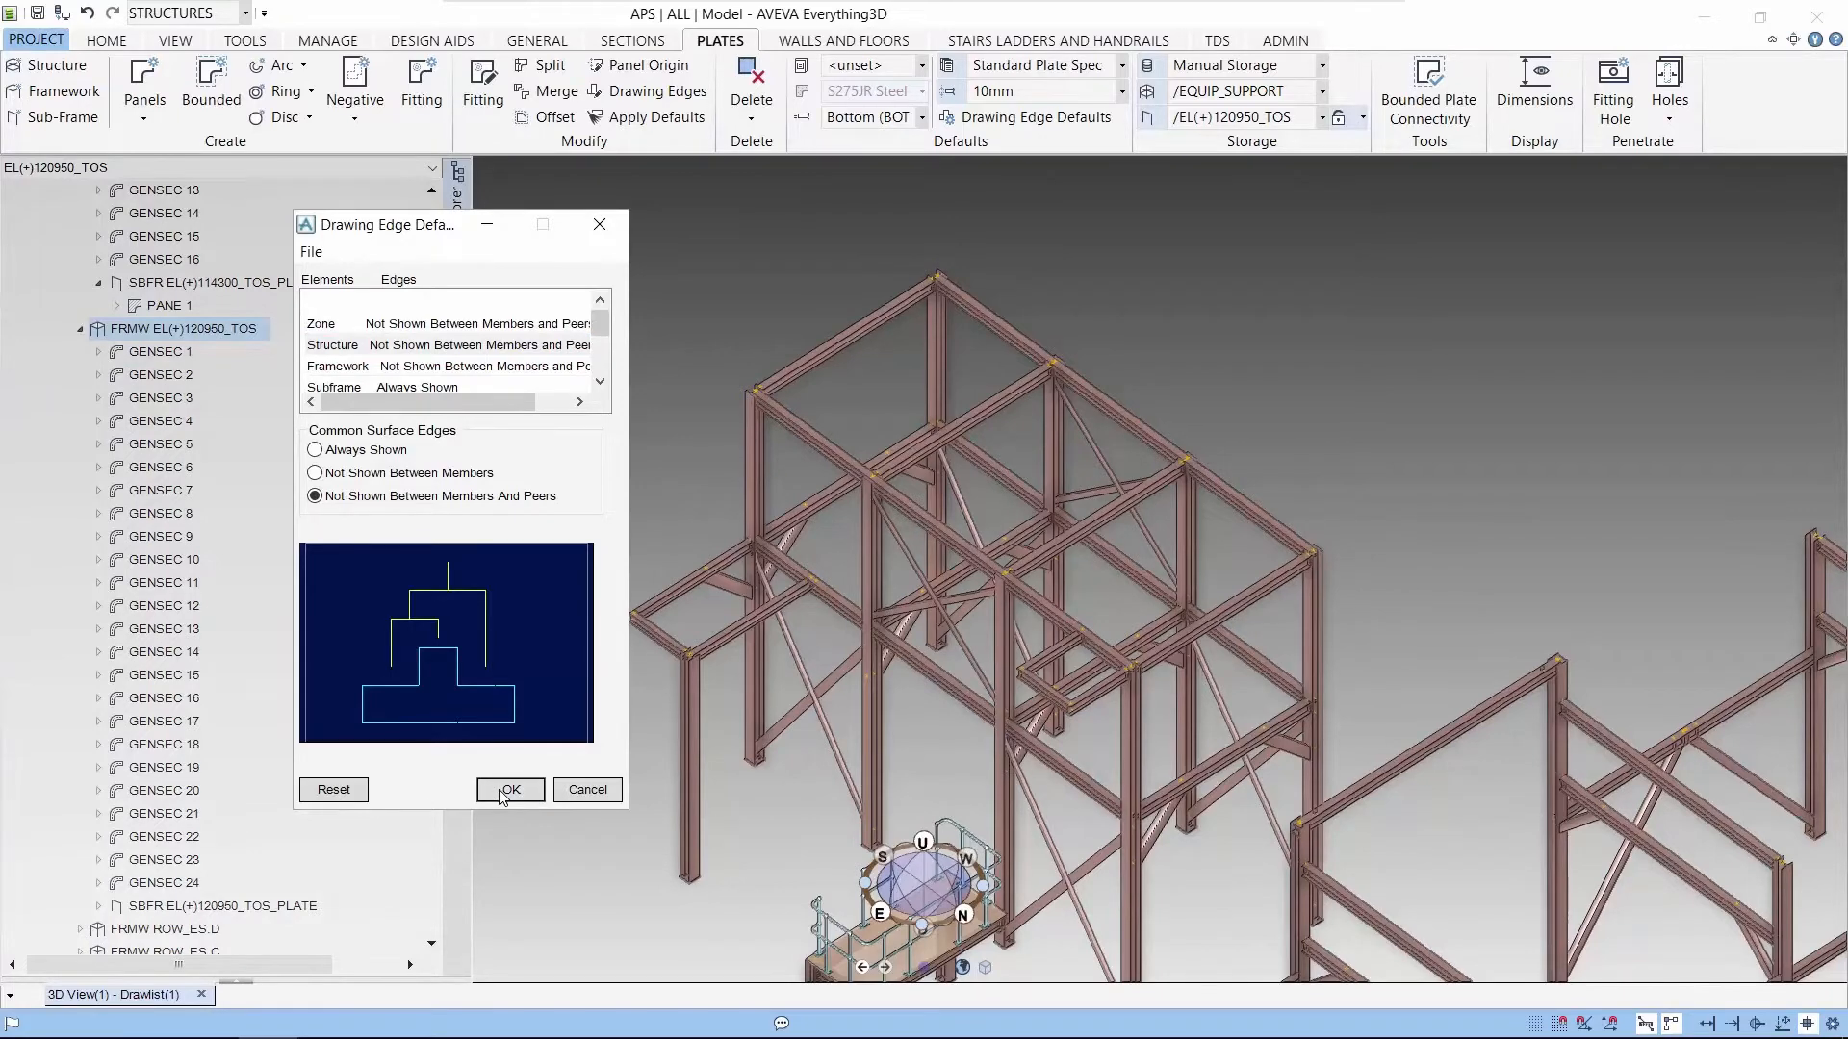
{"action": "left_click", "coordinate": [510, 790]}
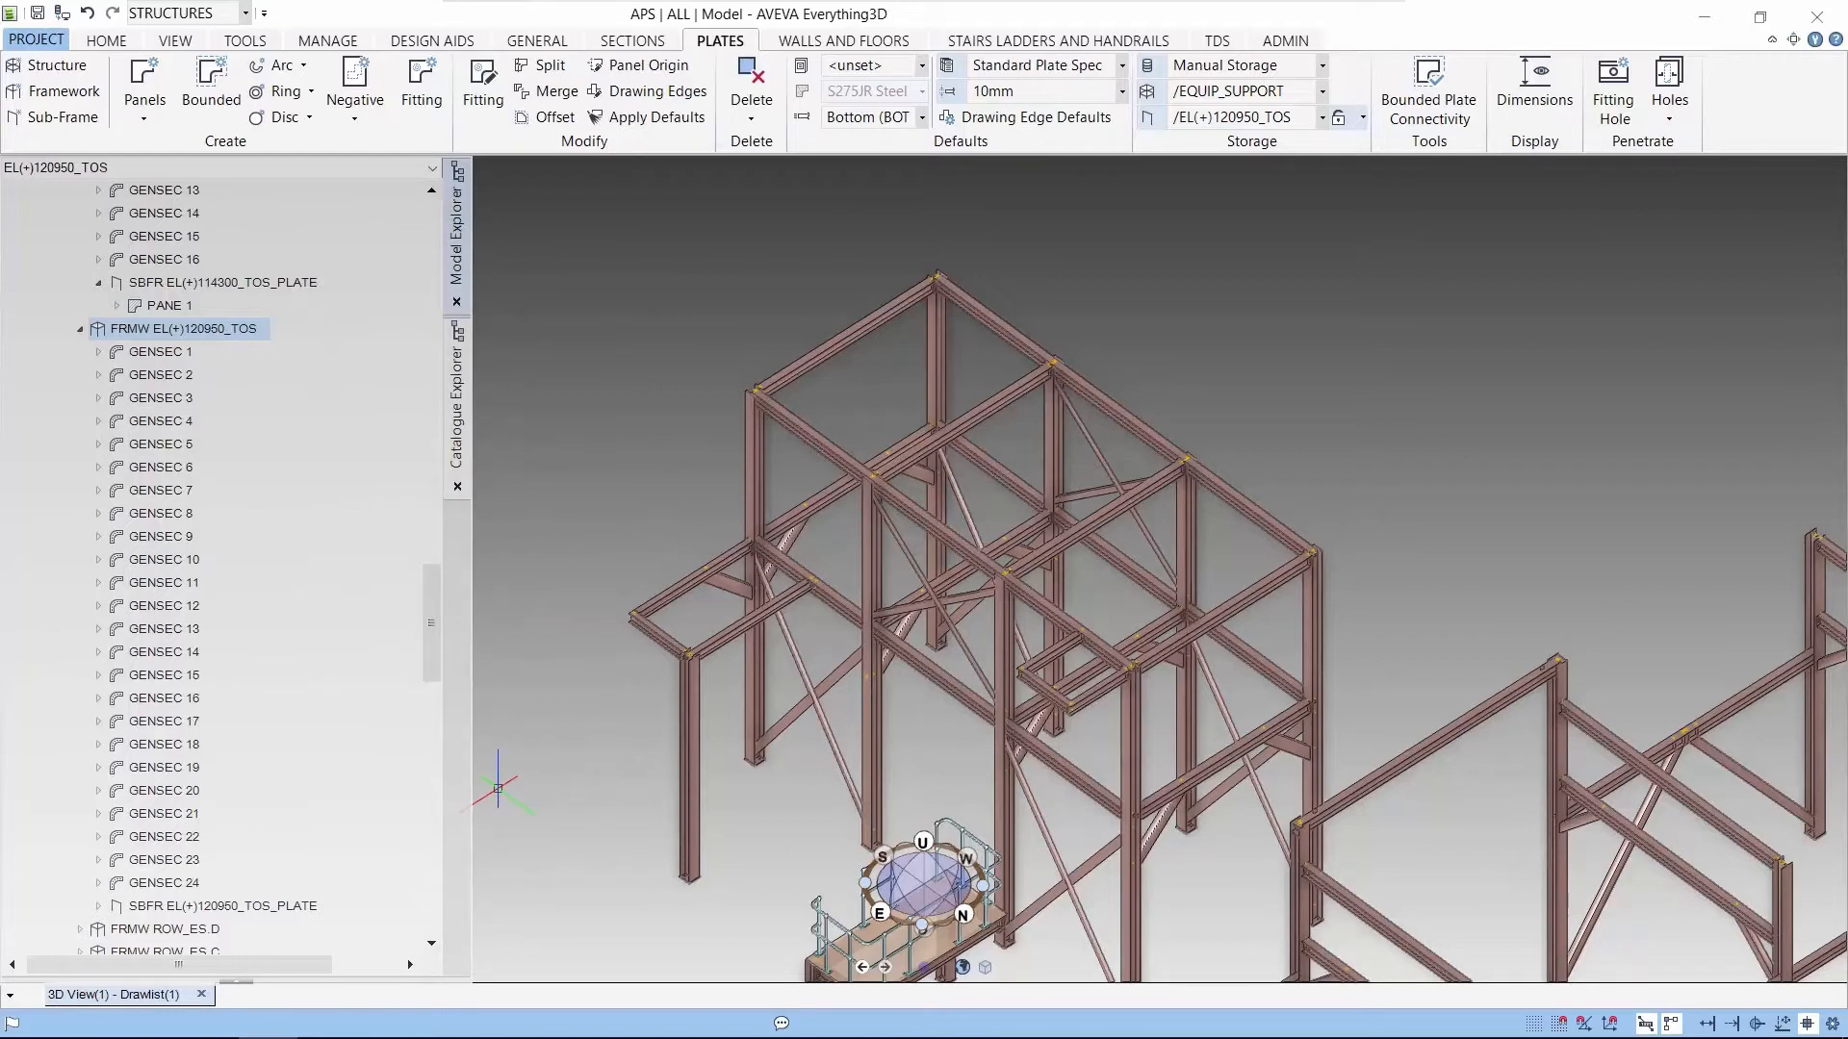
{"action": "mouse_move", "coordinate": [1334, 821]}
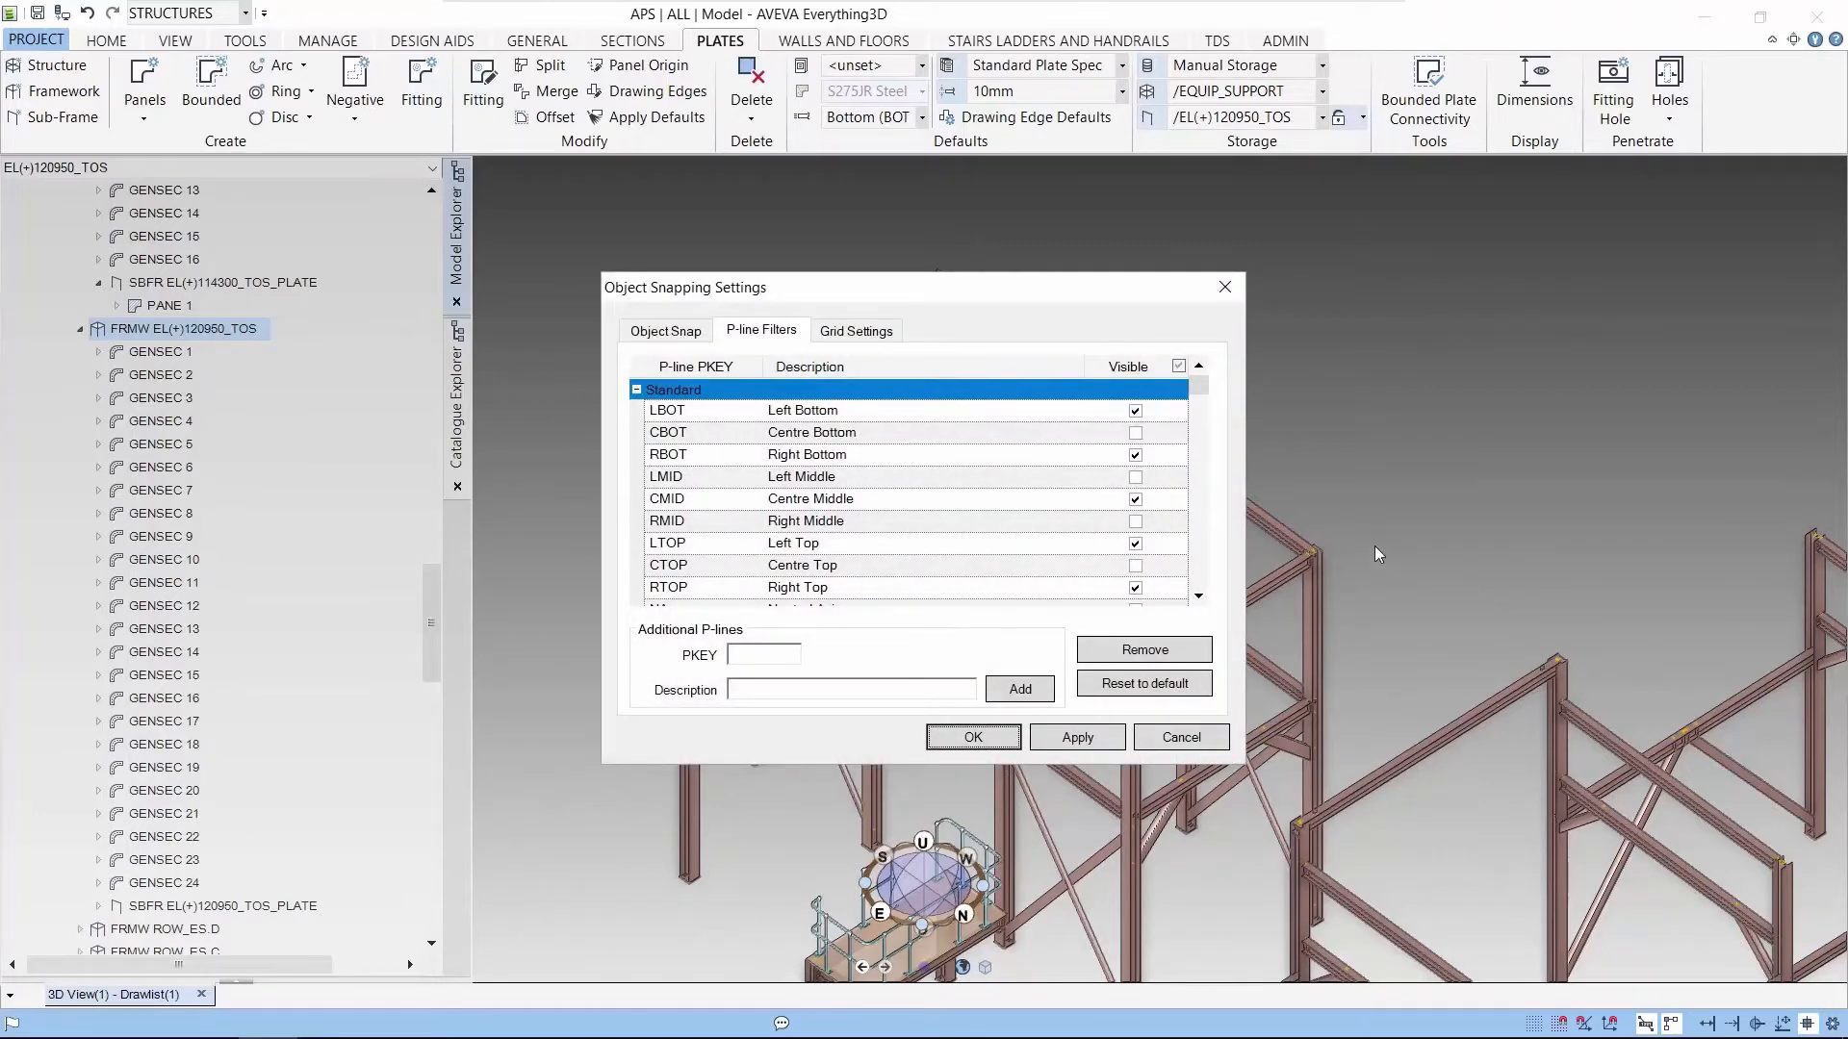
- In P-line Filters, hide all p-lines then make LTOP, RTOP, LBOT and RBOT visible for snapping
{"action": "left_click", "coordinate": [801, 477]}
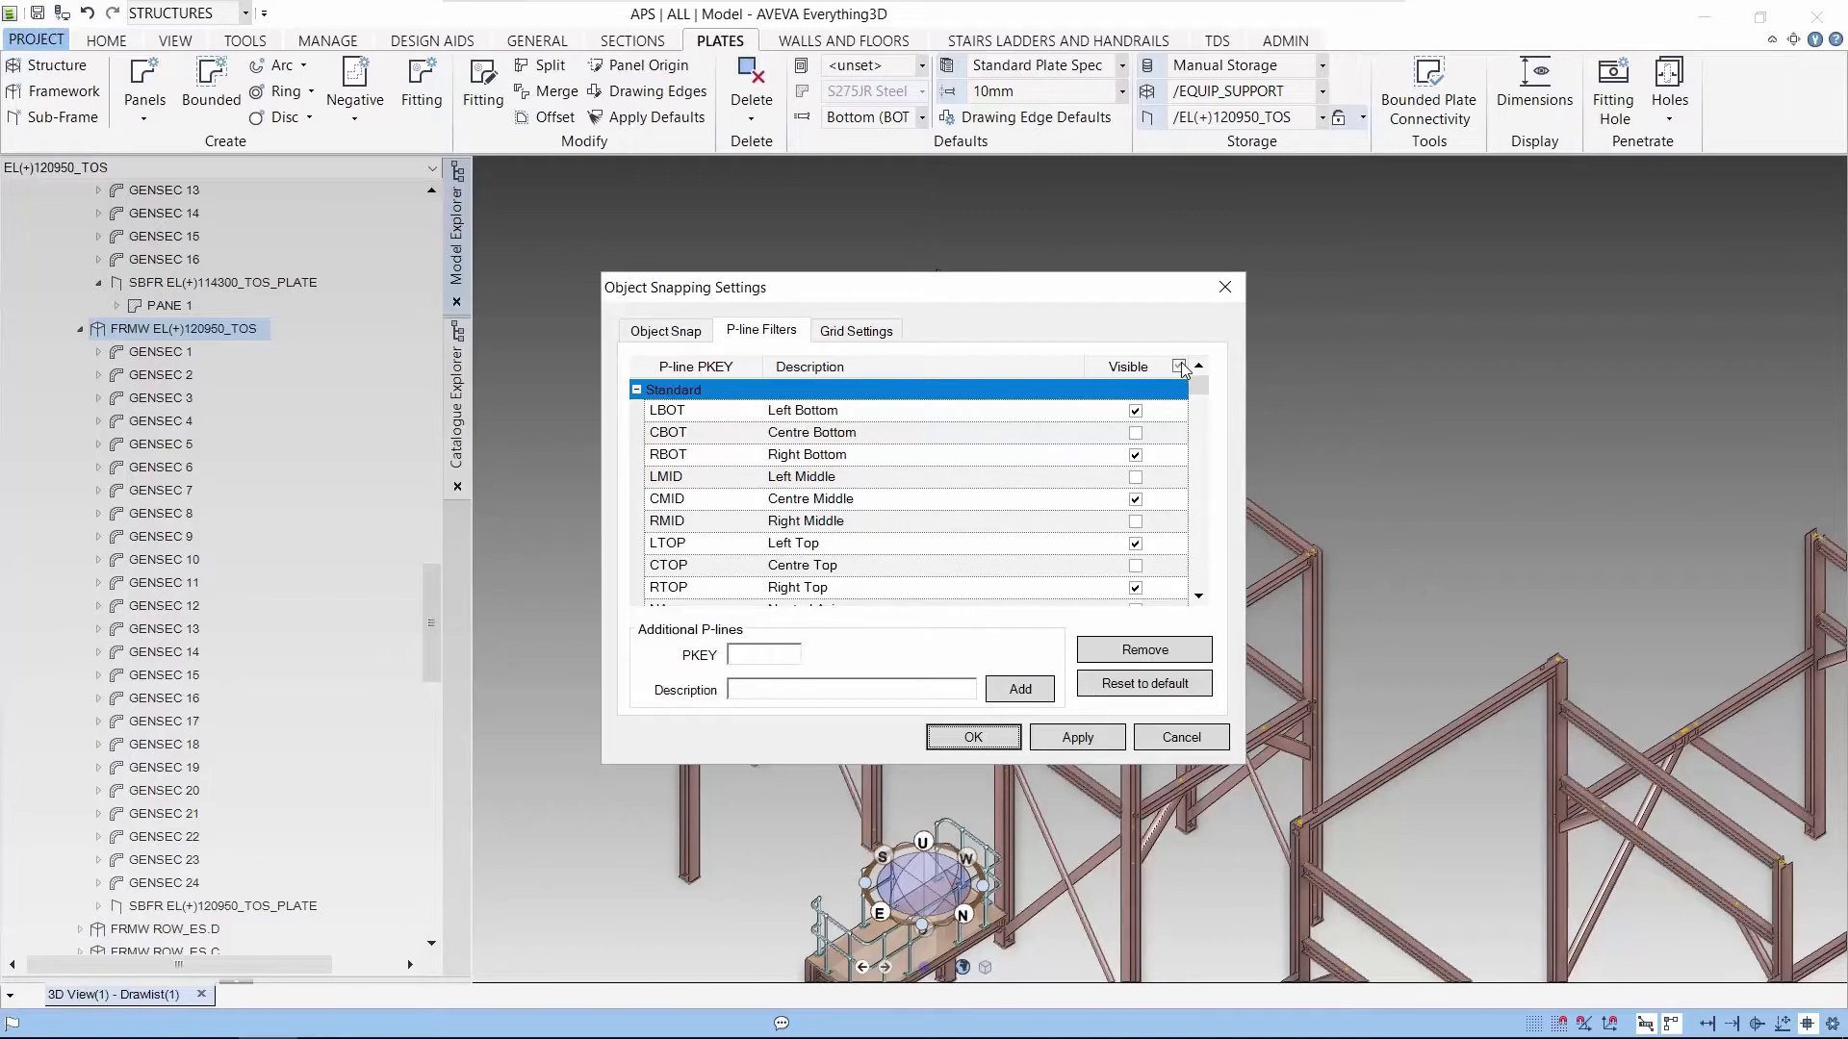
{"action": "left_click", "coordinate": [1177, 367]}
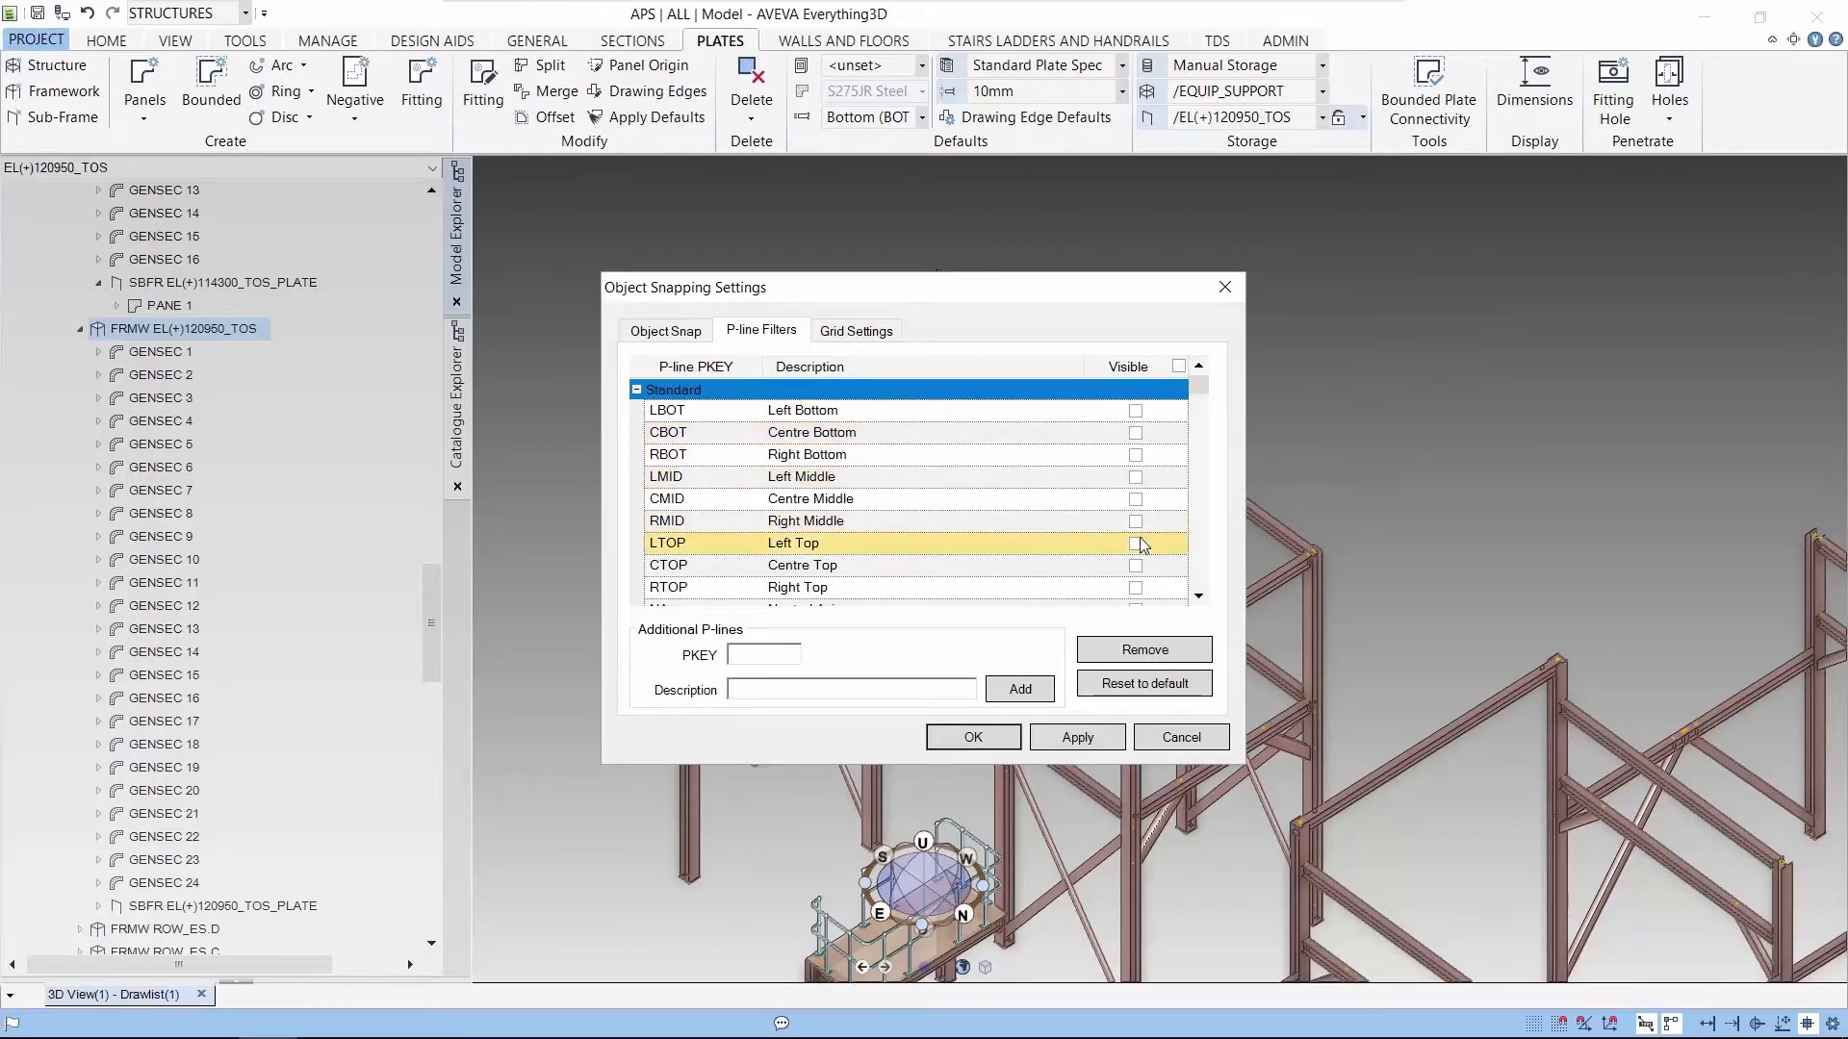
{"action": "left_click", "coordinate": [1135, 543]}
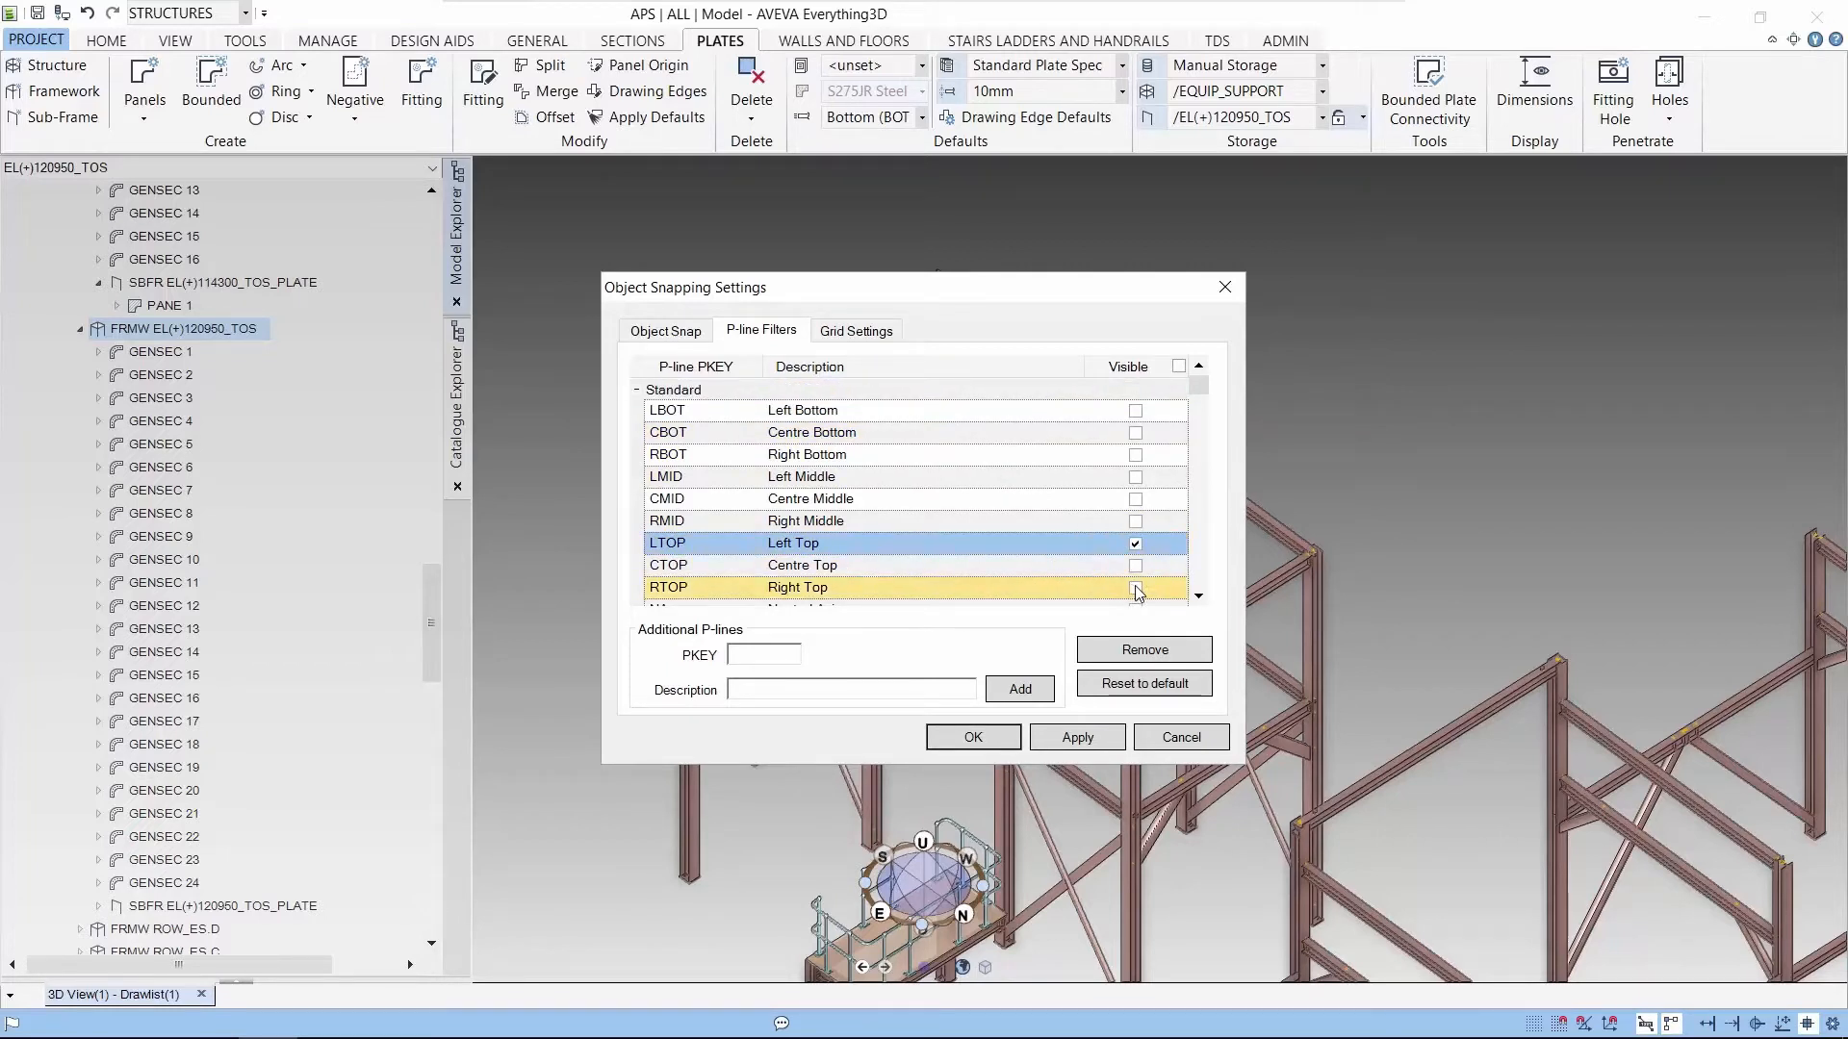
{"action": "left_click", "coordinate": [1134, 587]}
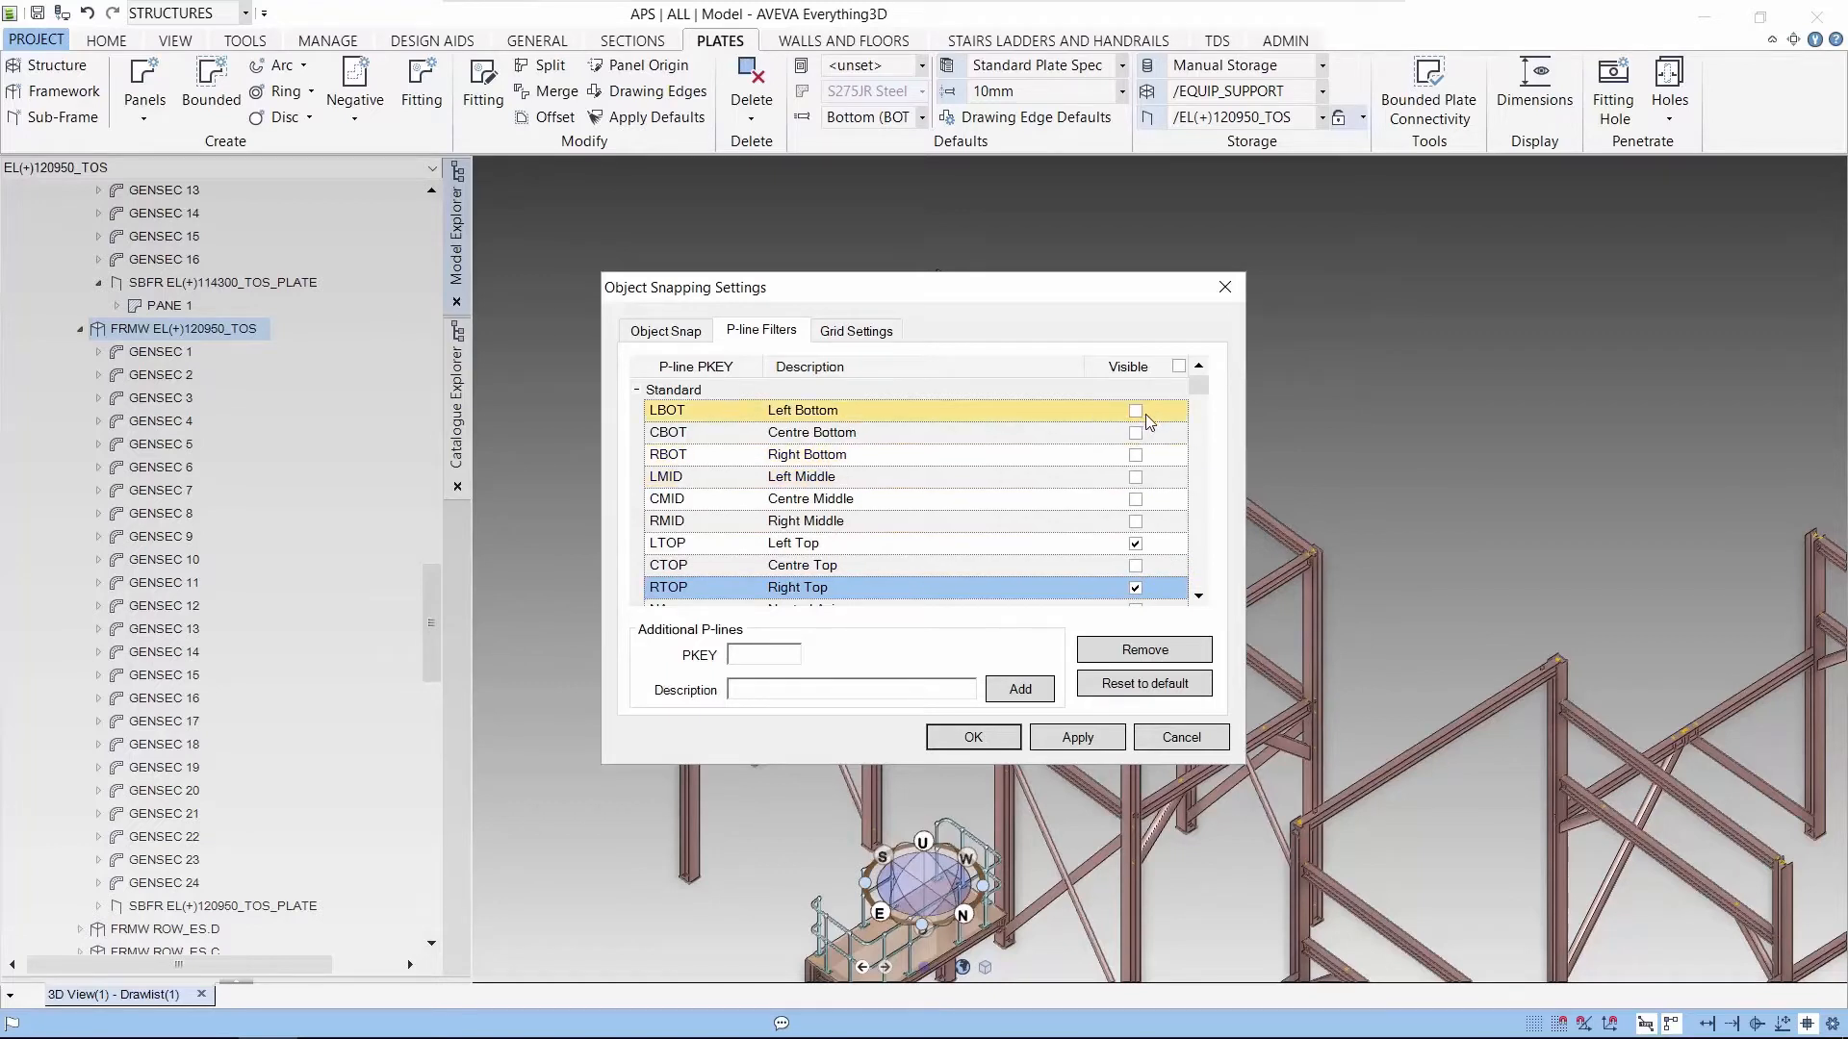
{"action": "left_click", "coordinate": [1135, 410]}
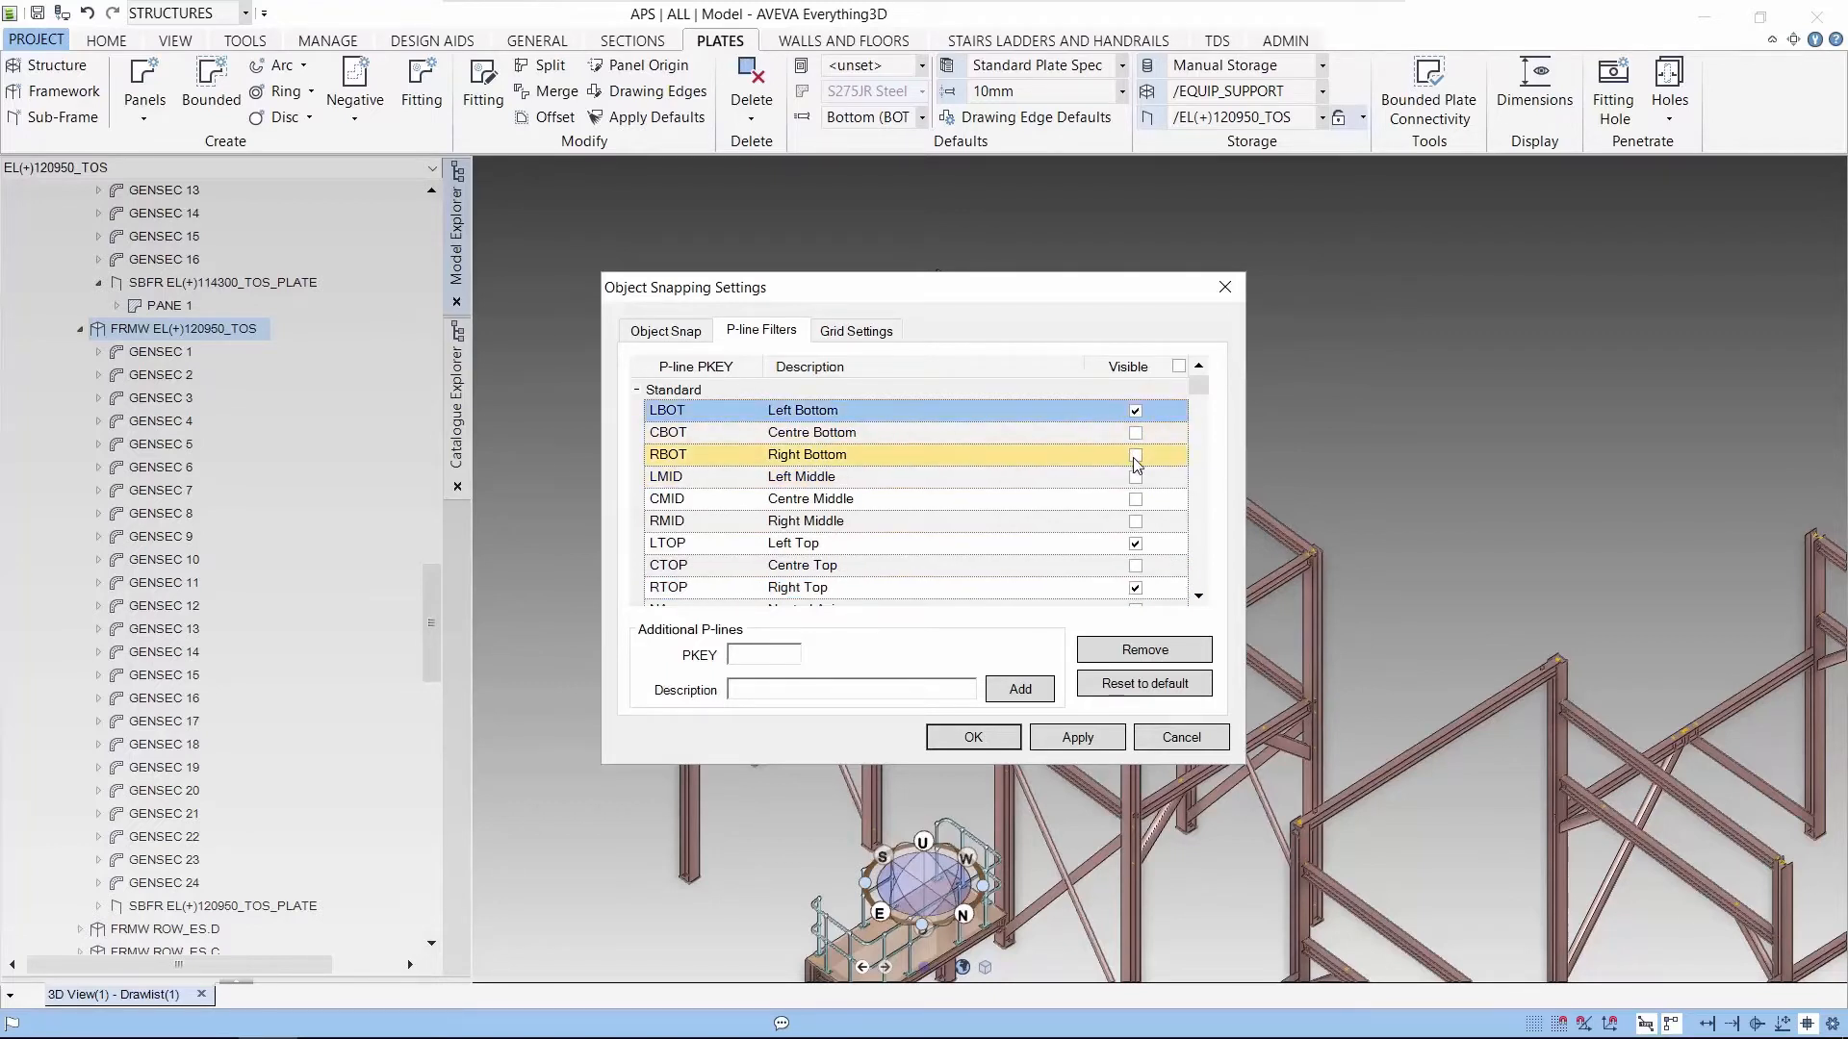
{"action": "left_click", "coordinate": [1135, 454]}
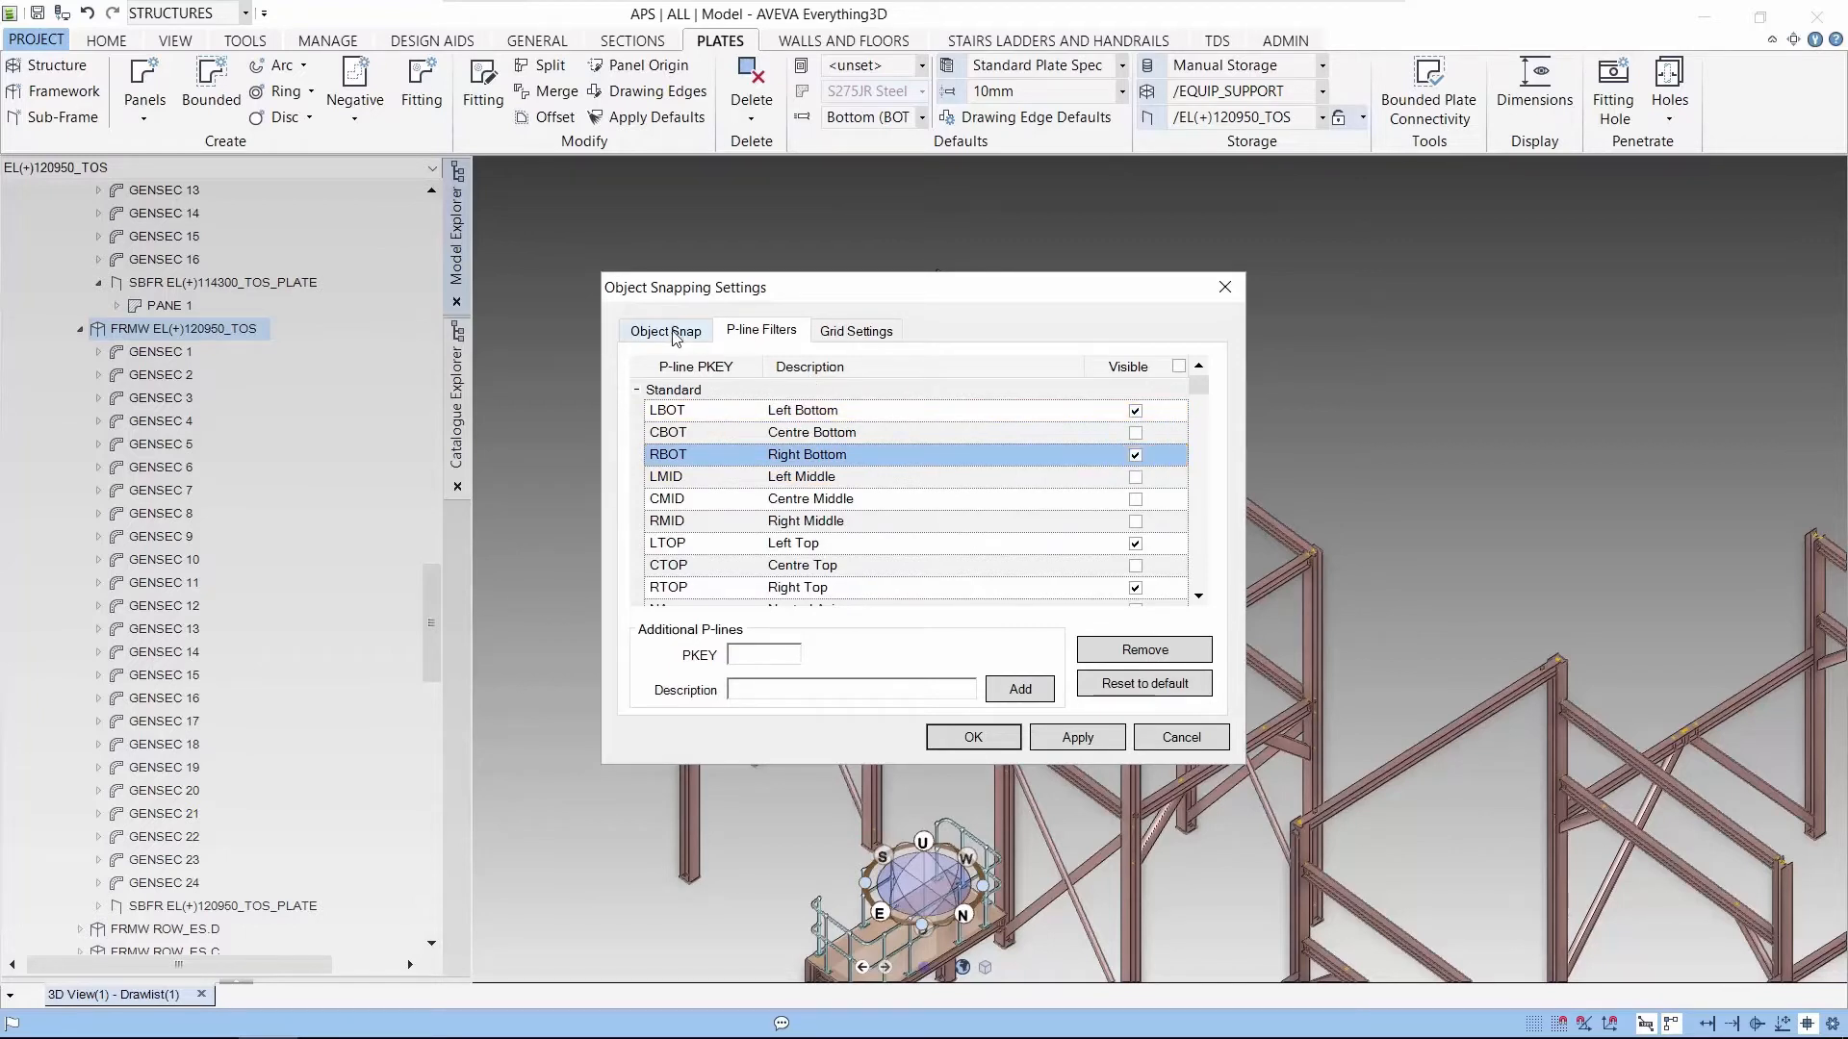
- On the Object Snap tab, stop snapping to nodes, items and p-line mid points
{"action": "left_click", "coordinate": [665, 331]}
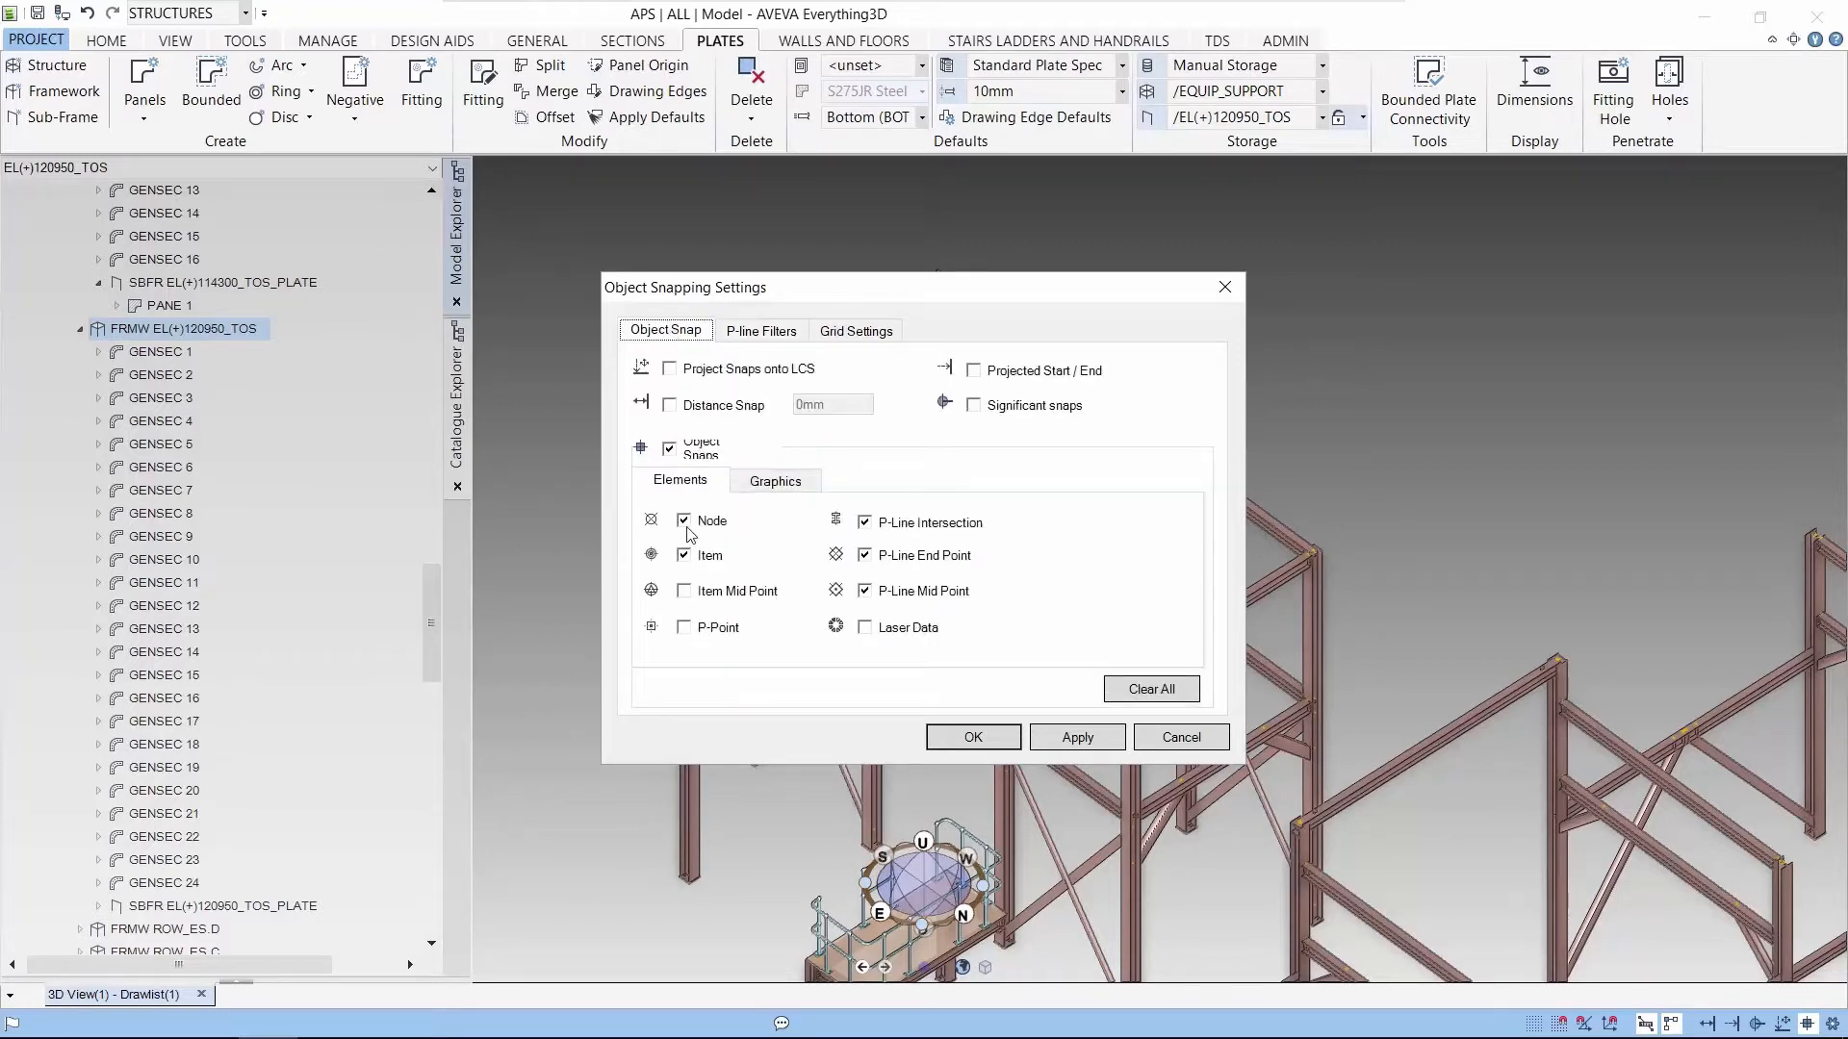
{"action": "left_click", "coordinate": [683, 520]}
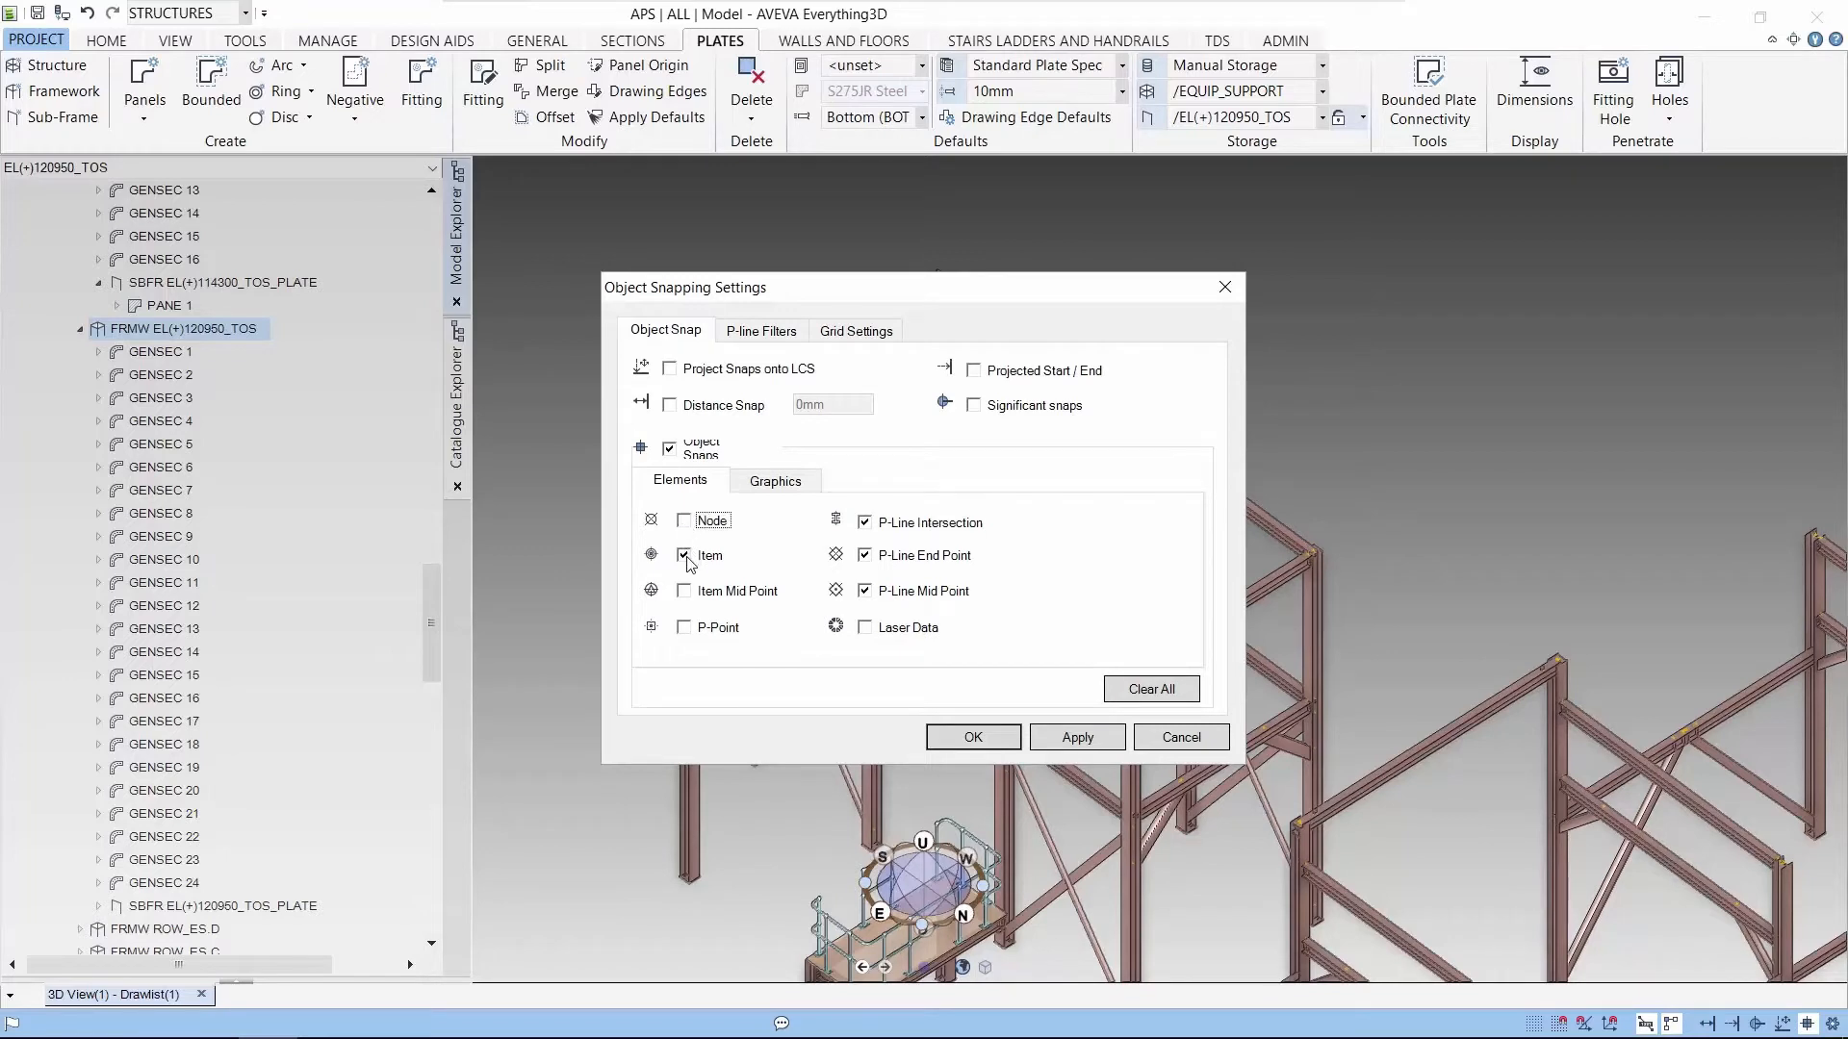
{"action": "left_click", "coordinate": [685, 556]}
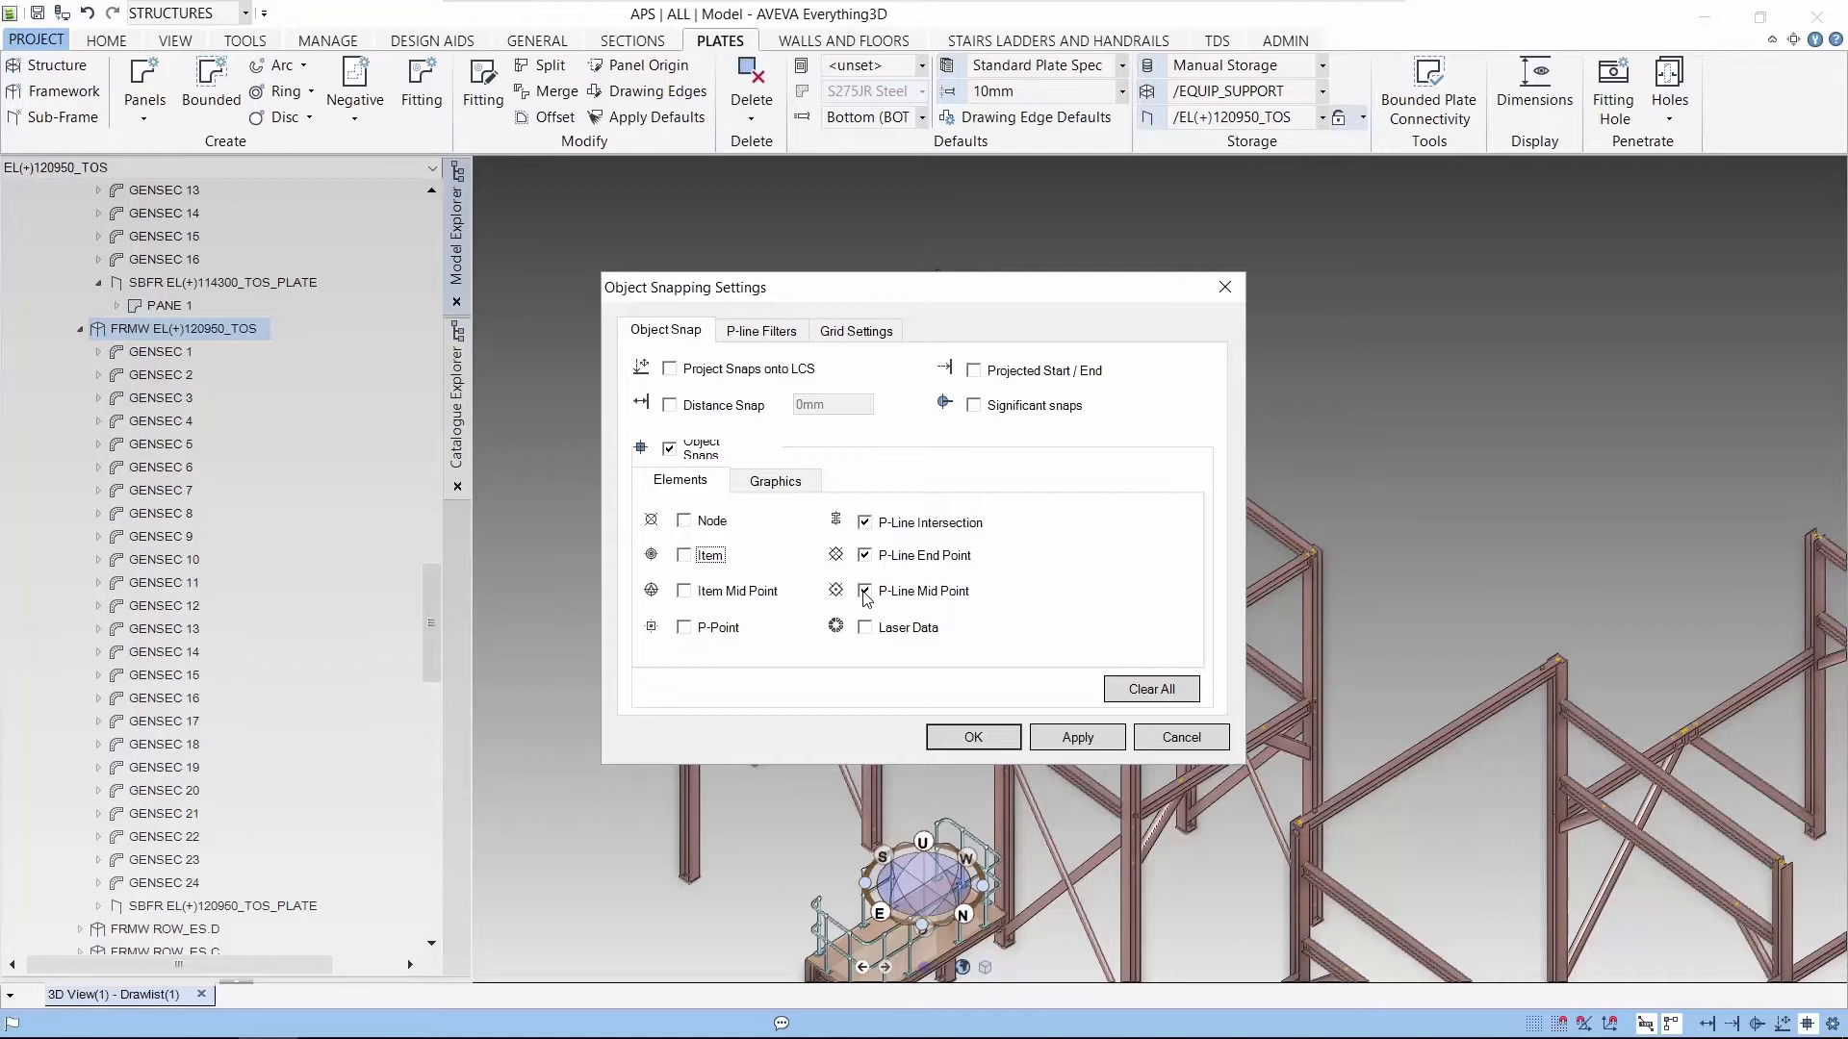
{"action": "left_click", "coordinate": [864, 591]}
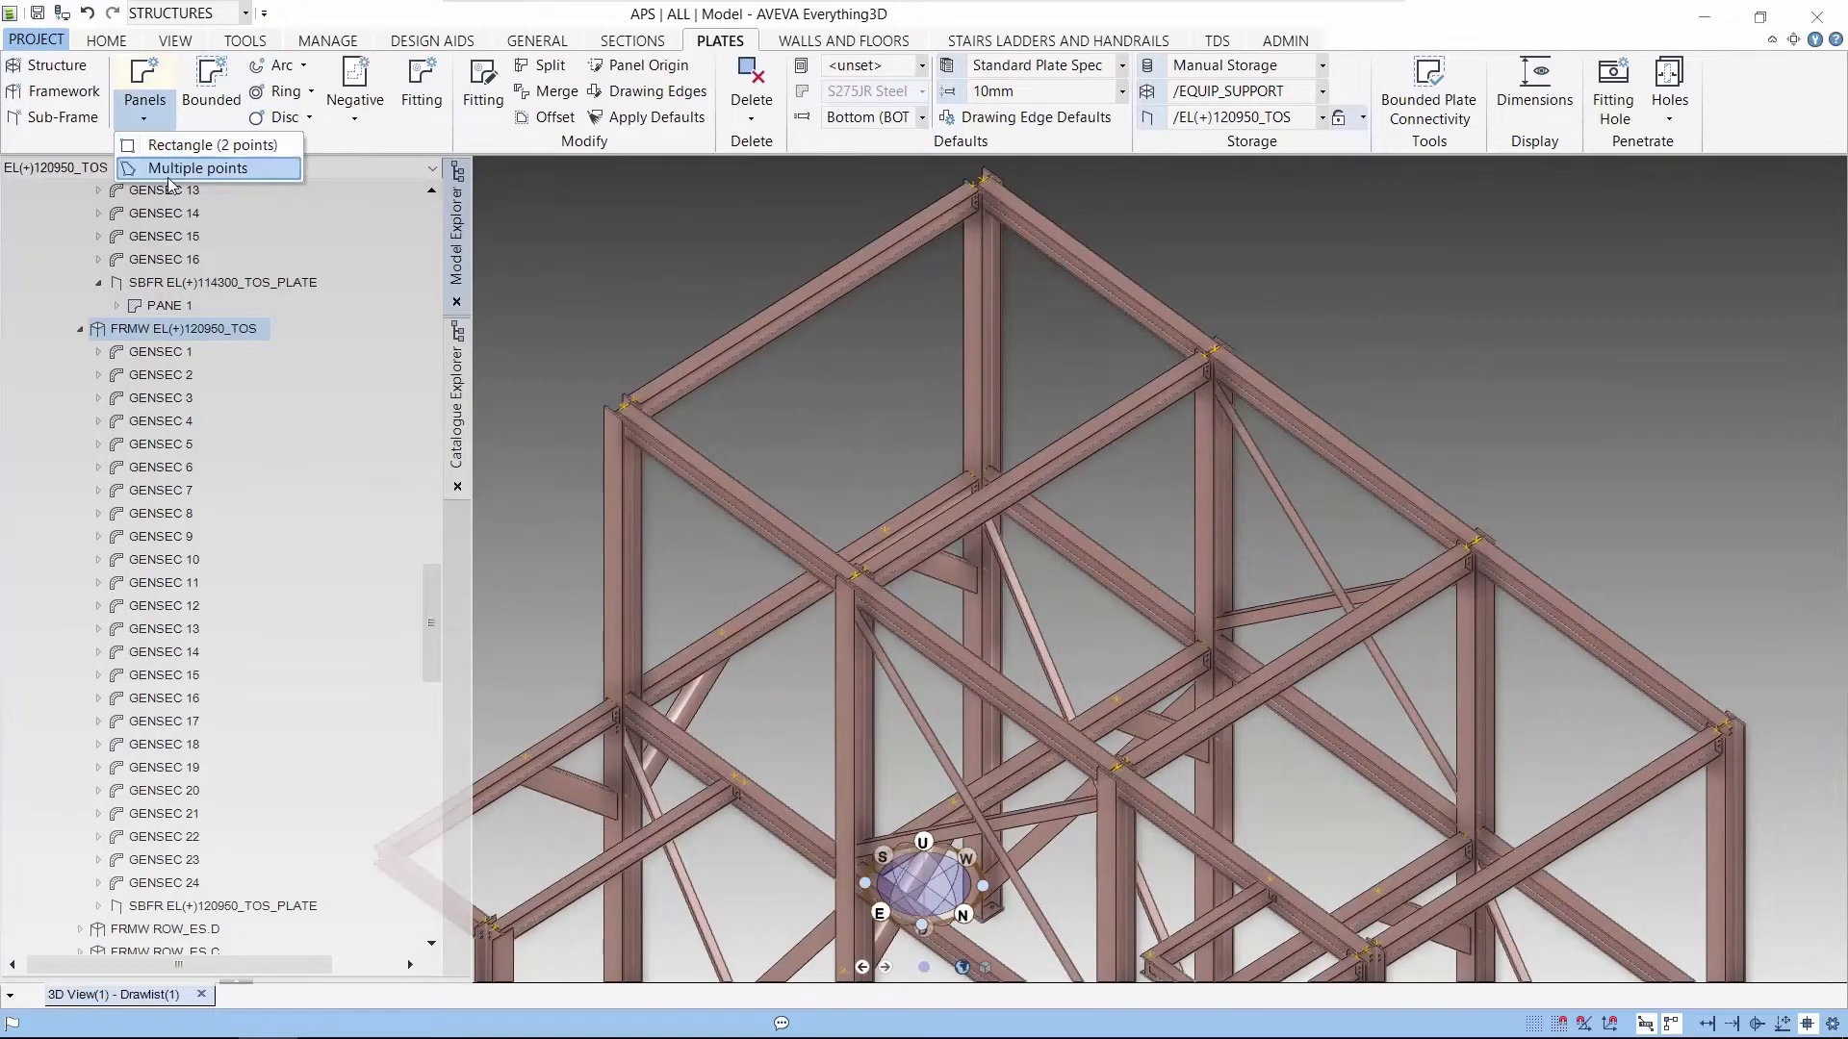
- Start a Panels > Multiple points panel on the upper frame beams
{"action": "left_click", "coordinate": [207, 167]}
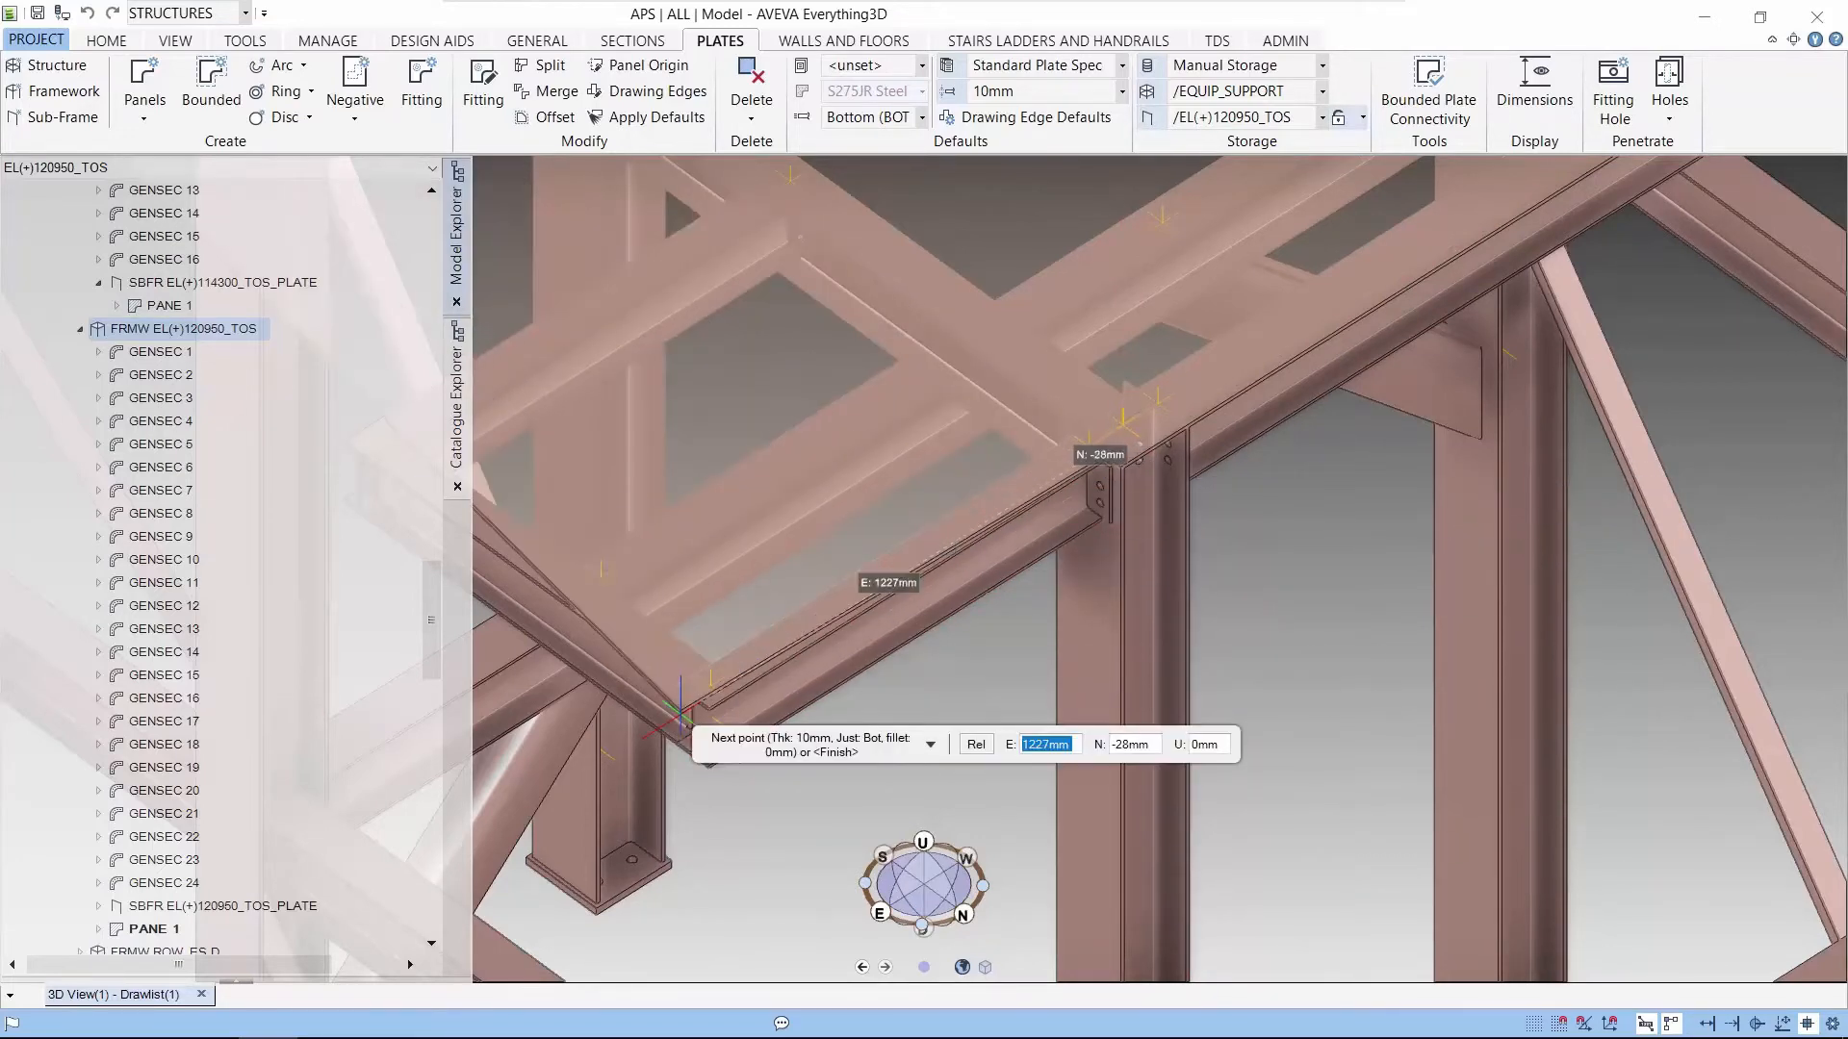
- Place the remaining corner of the top panel and finish it with a notched corner
{"action": "left_click", "coordinate": [1112, 479]}
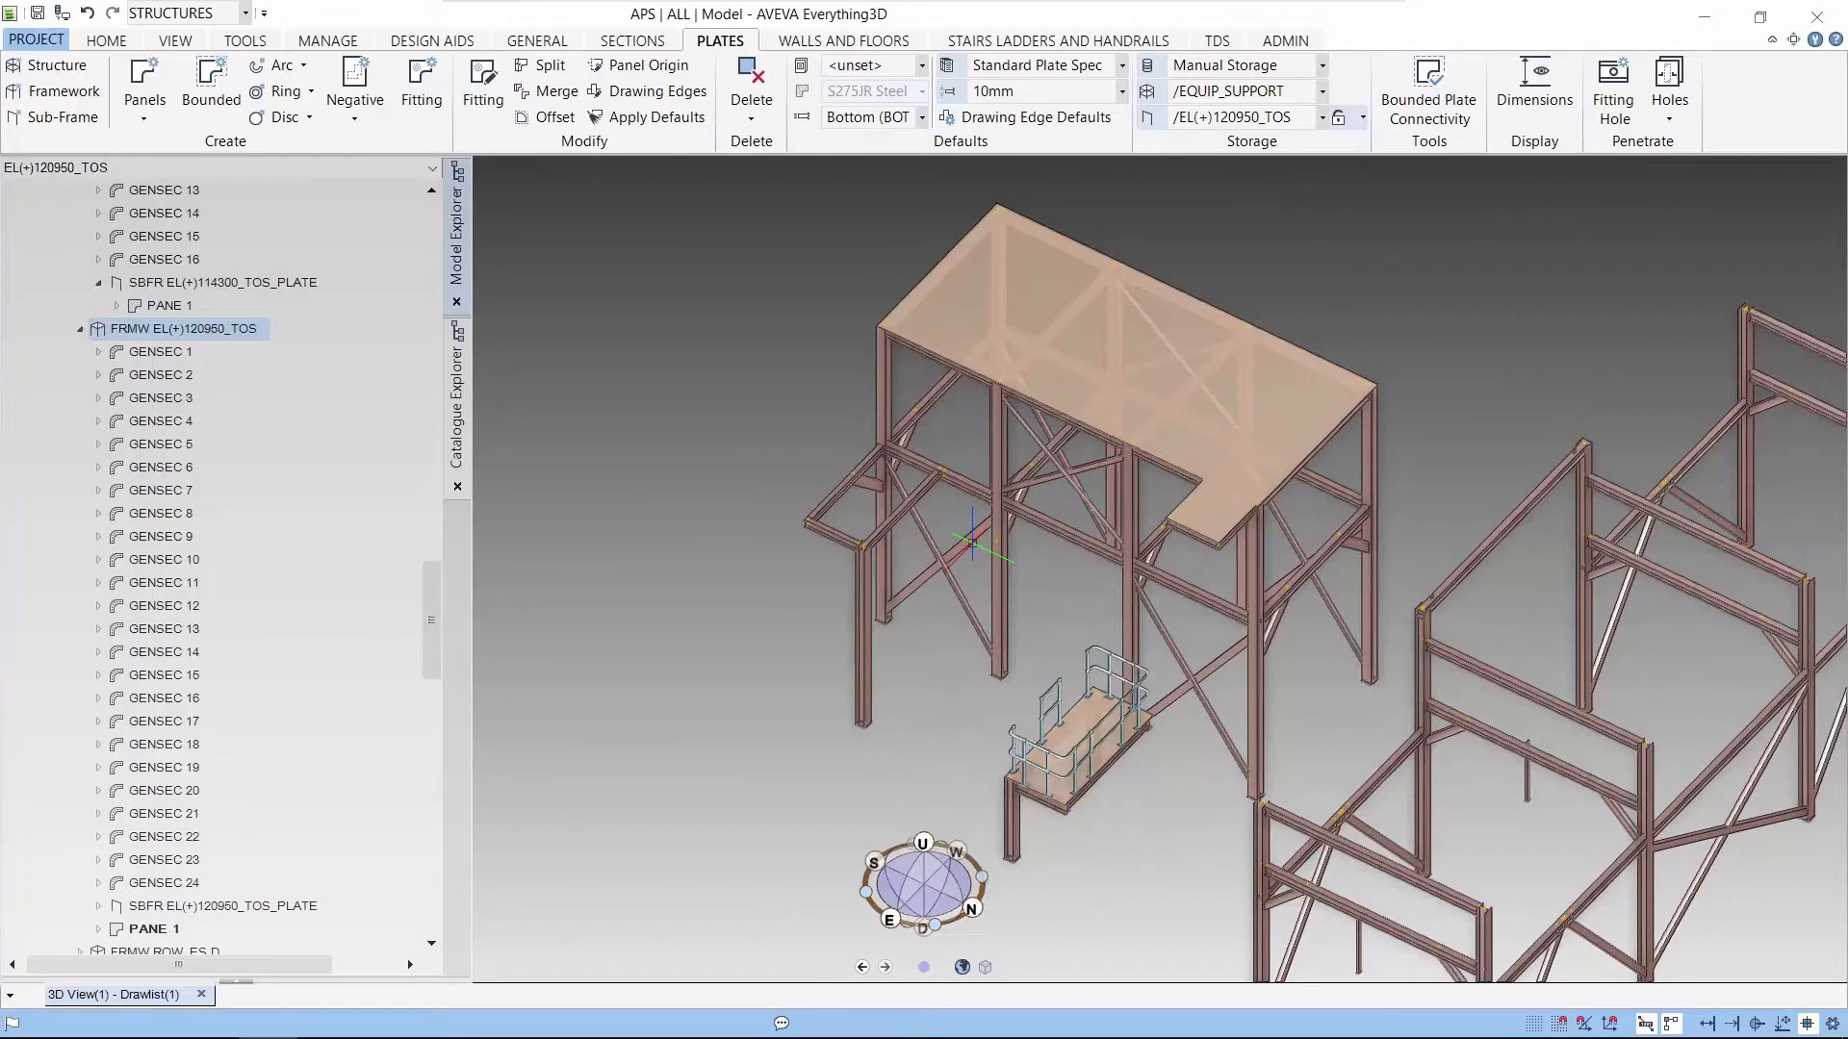
{"action": "mouse_move", "coordinate": [58, 91]}
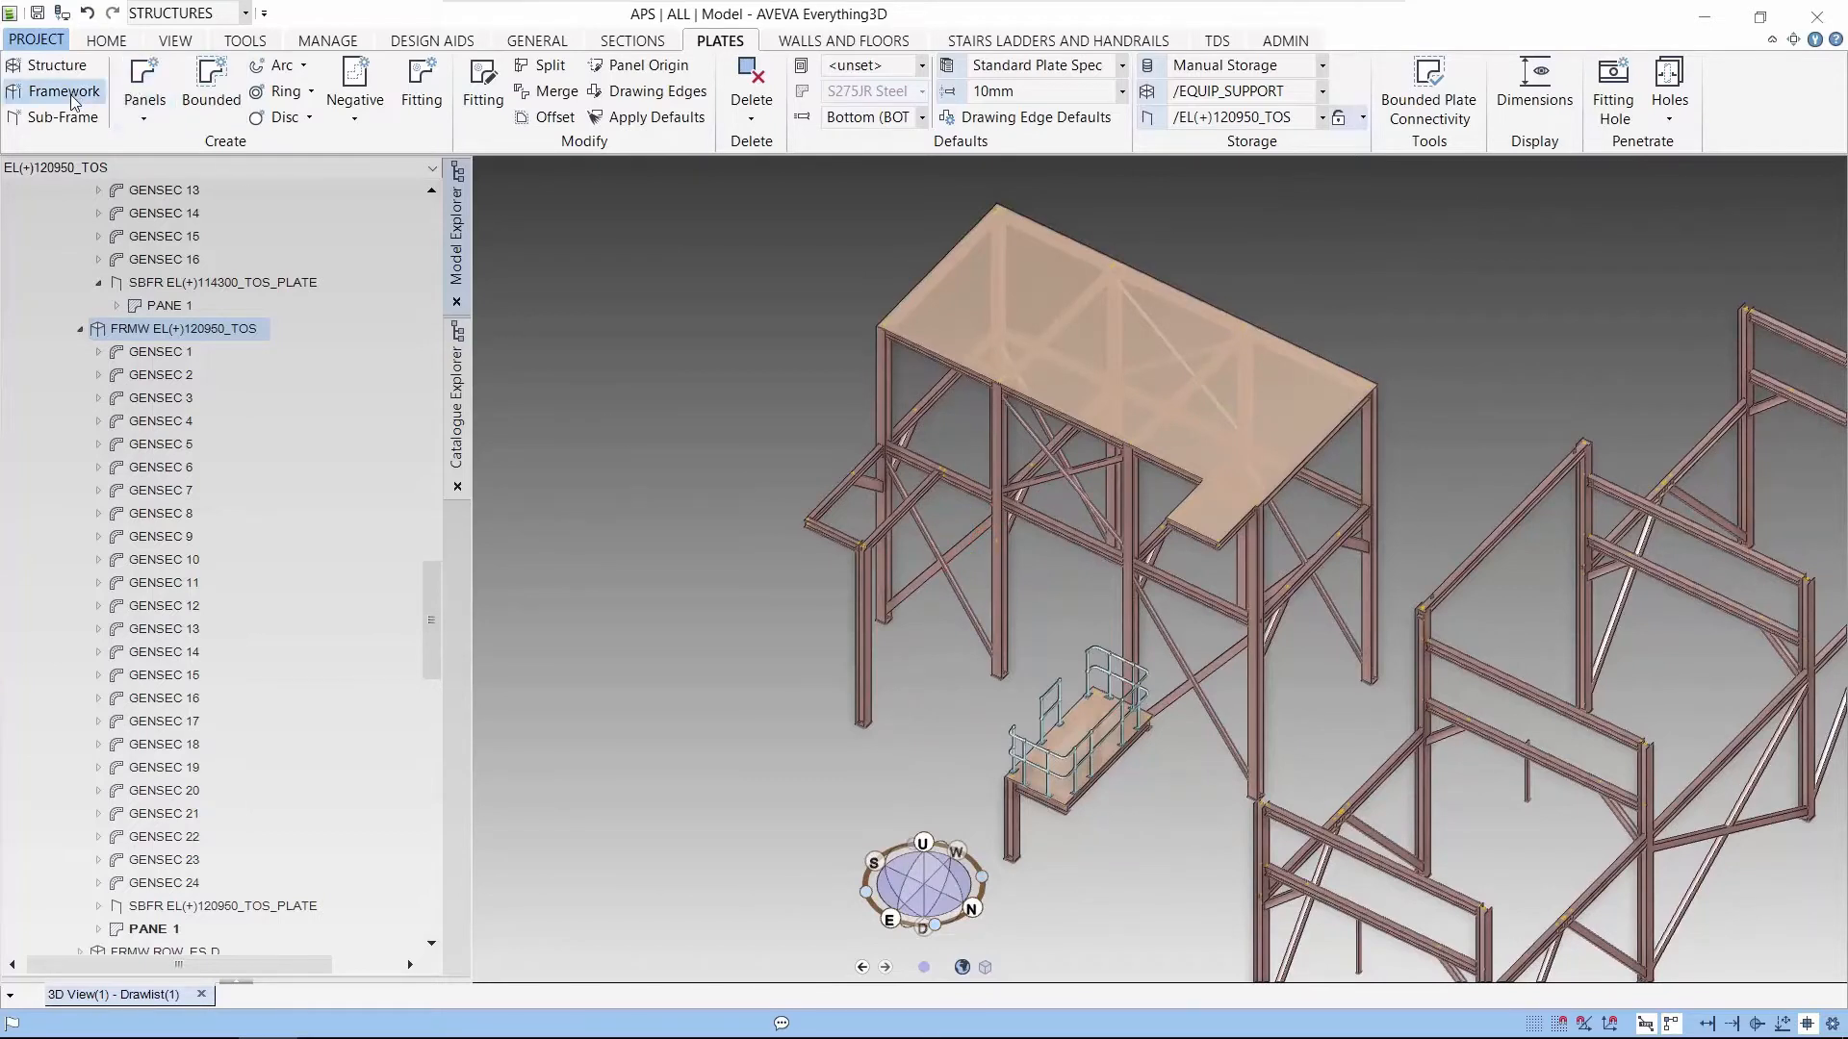
{"action": "left_click", "coordinate": [145, 89]}
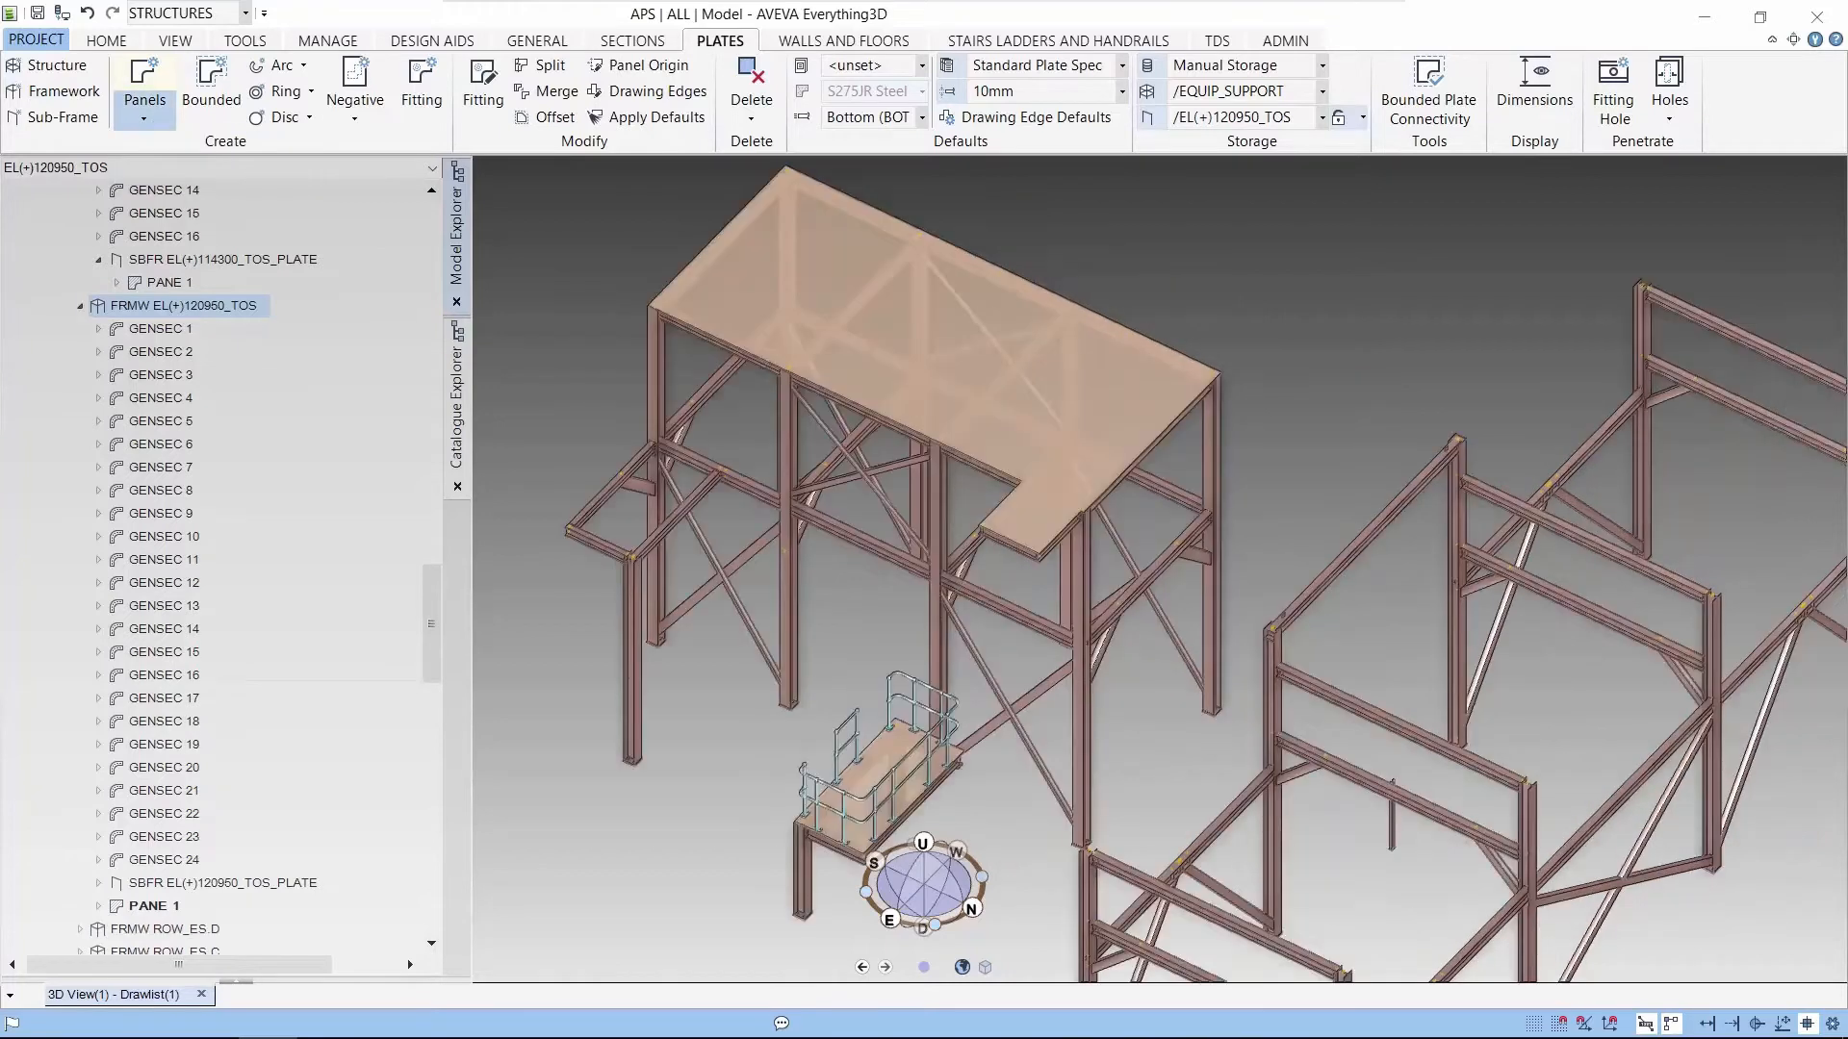
{"action": "left_click", "coordinate": [144, 116]}
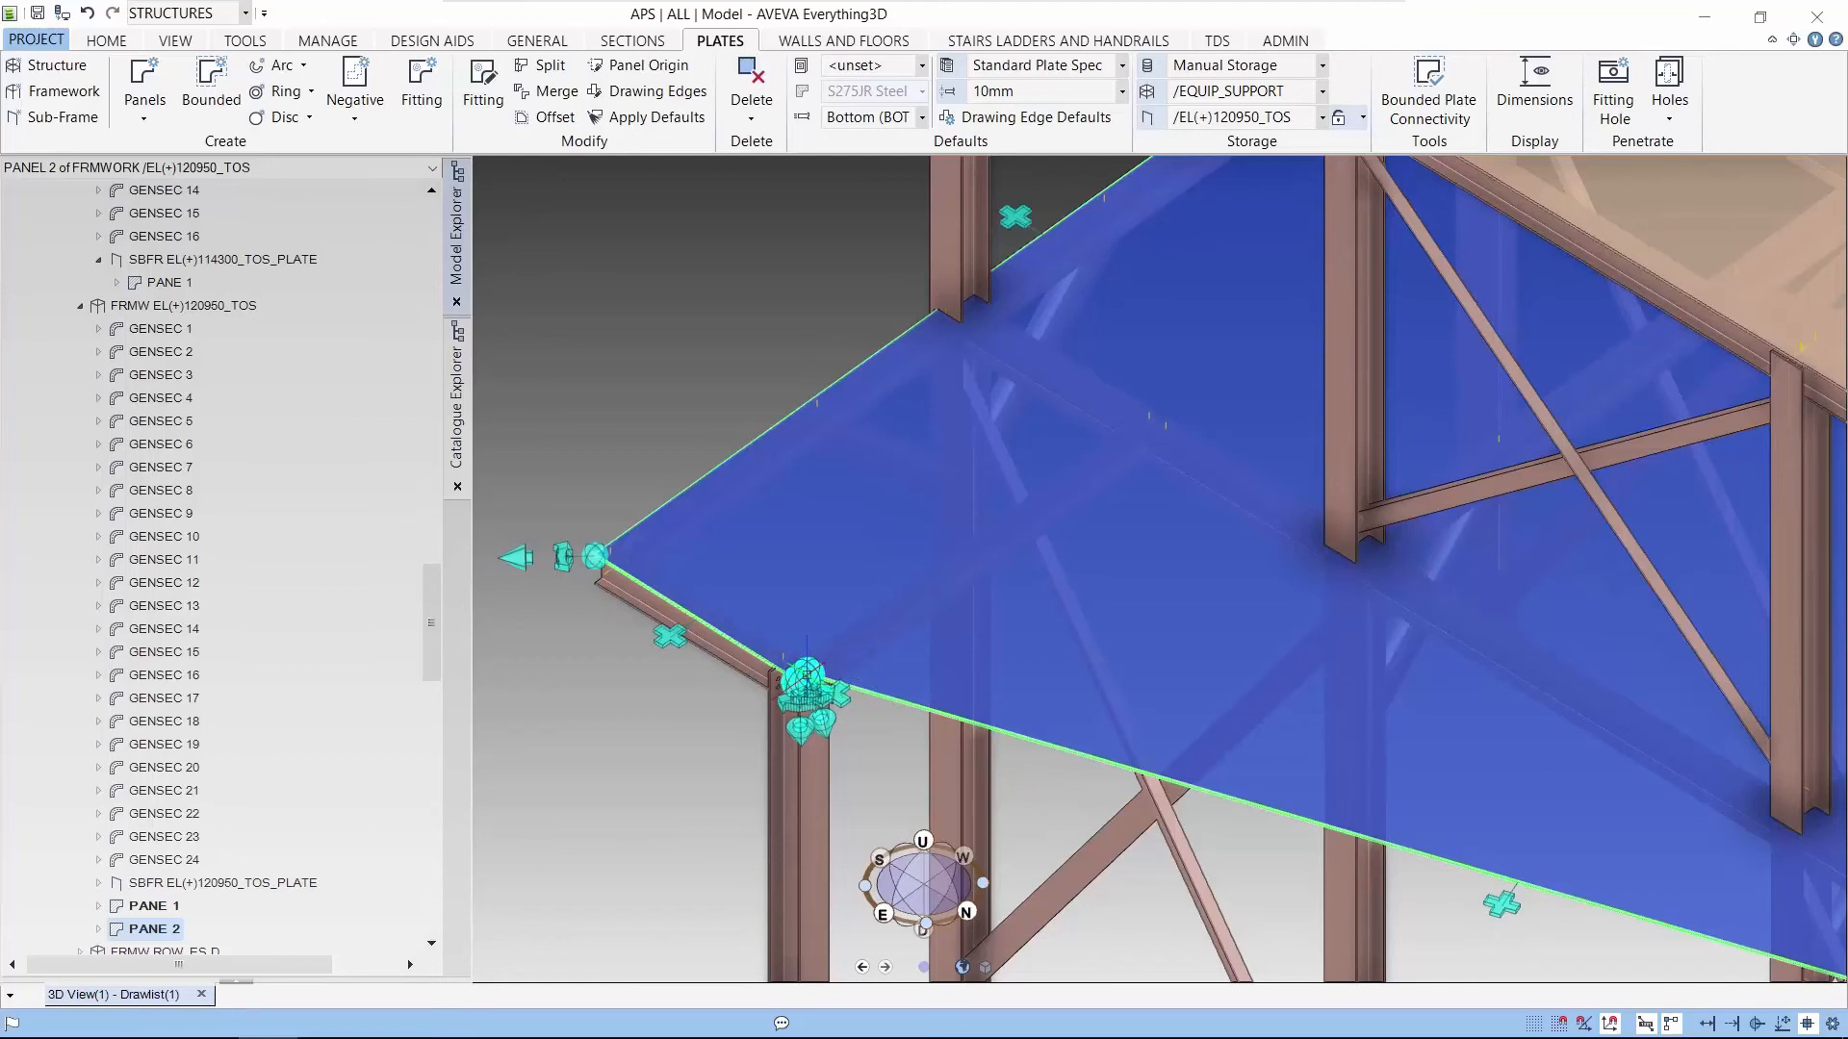
- Pick a corner grip of PANE 2 to begin stretching the bottom plate
{"action": "left_click", "coordinate": [808, 674]}
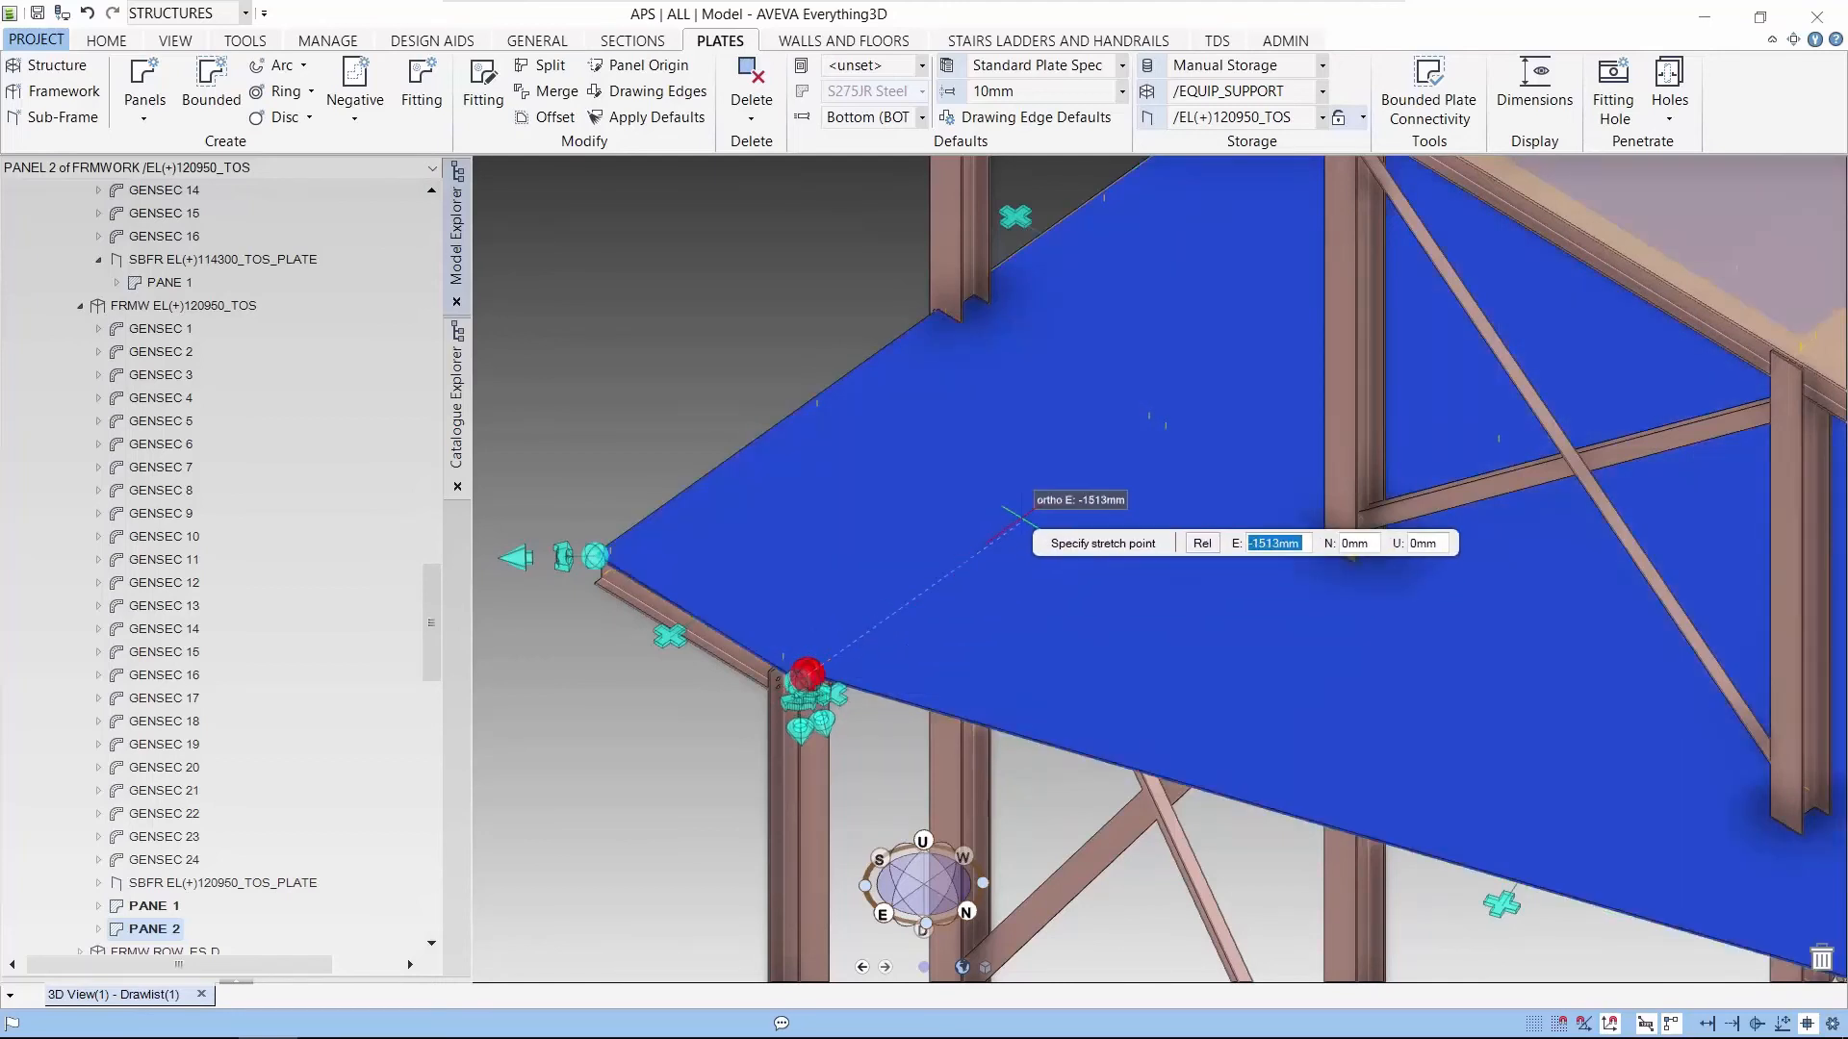